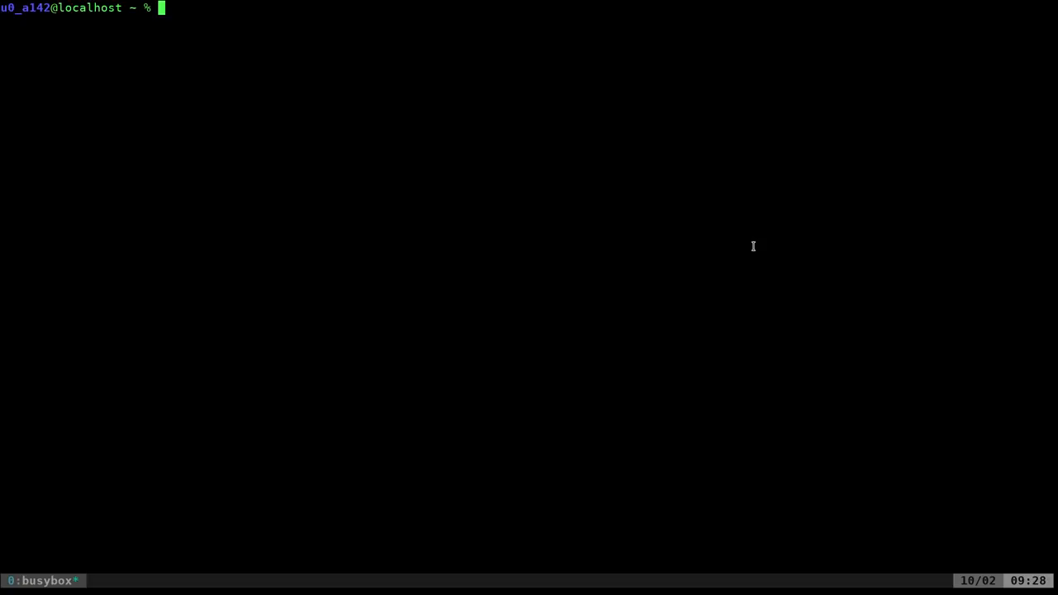
mouse_move(79, 7)
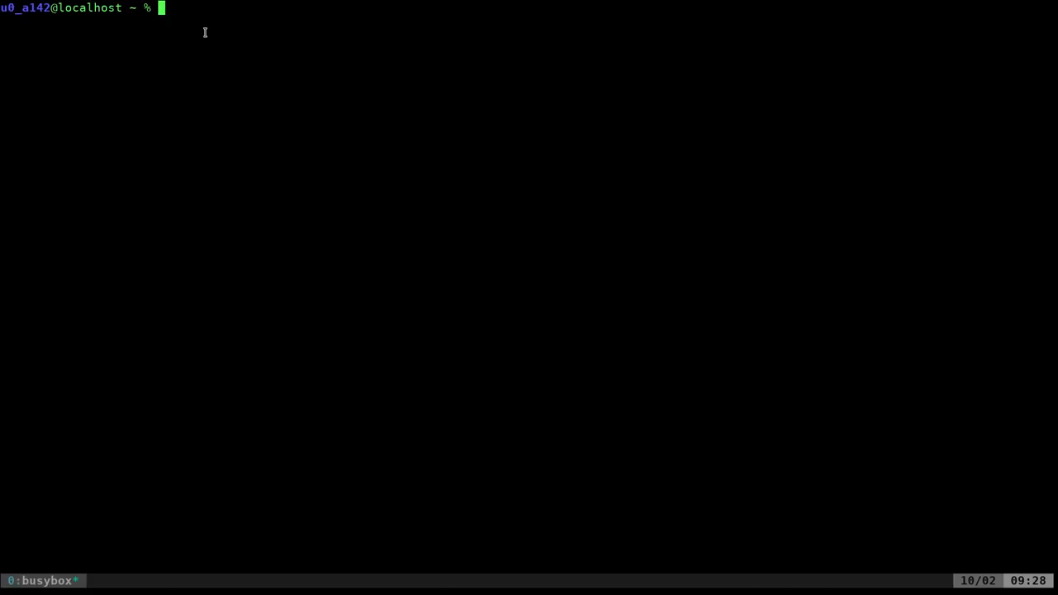
mouse_move(205, 41)
type("cat .zshrc.local")
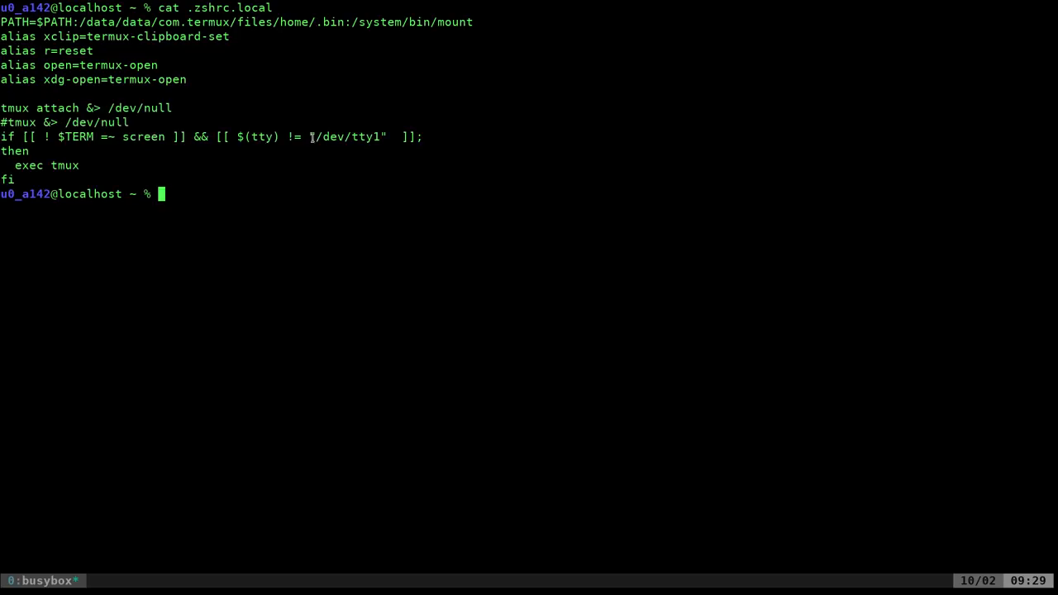
mouse_move(110, 177)
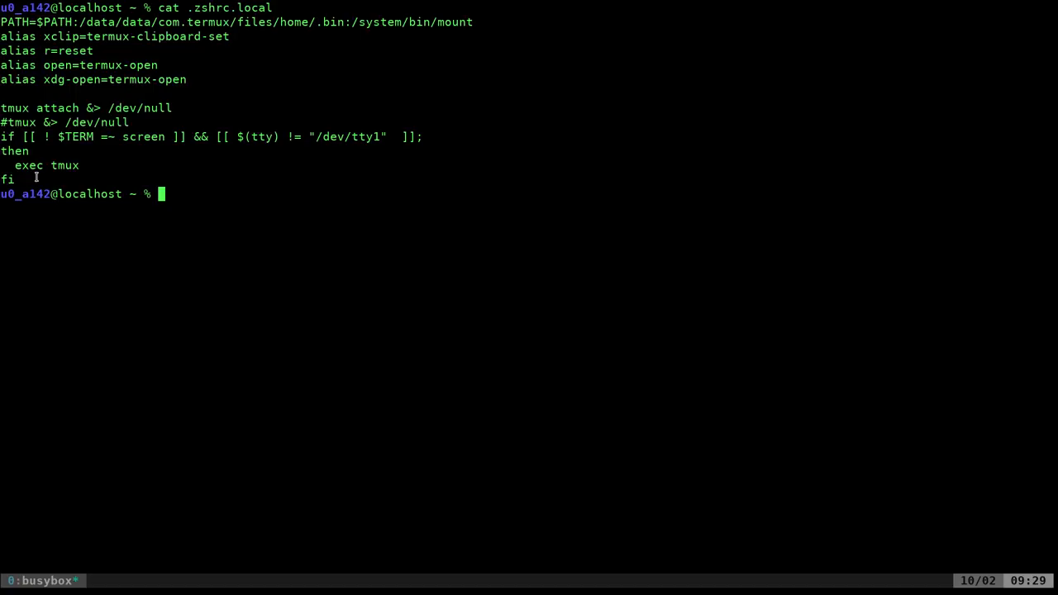
mouse_move(12, 18)
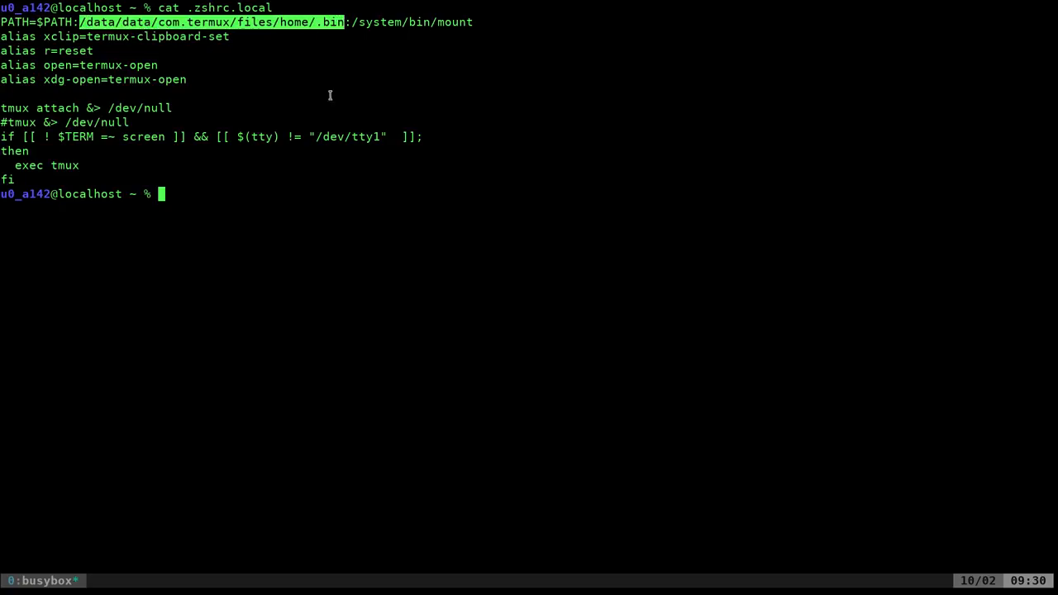
mouse_move(273, 64)
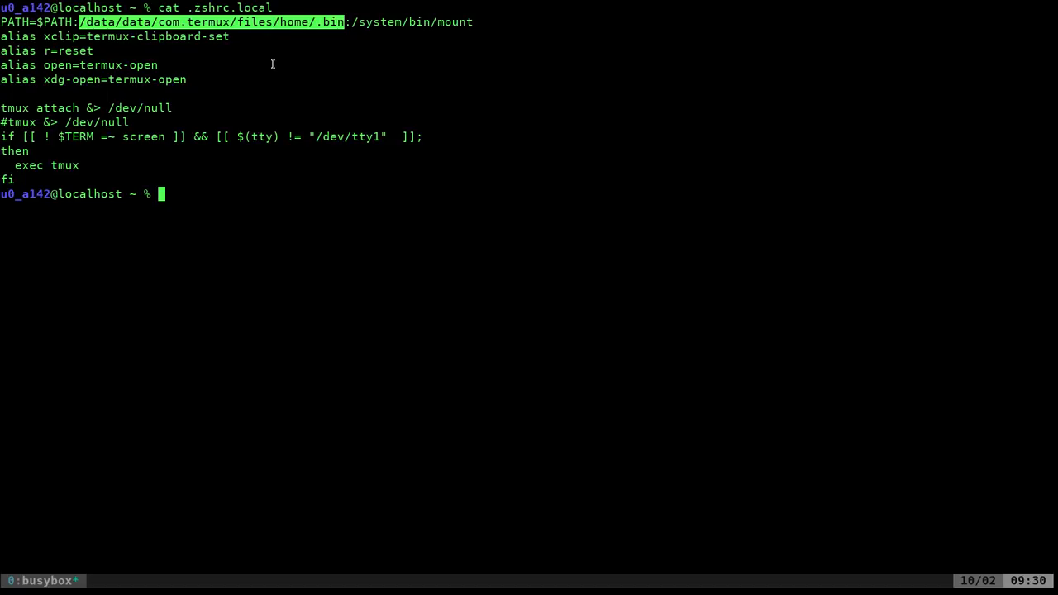
mouse_move(261, 66)
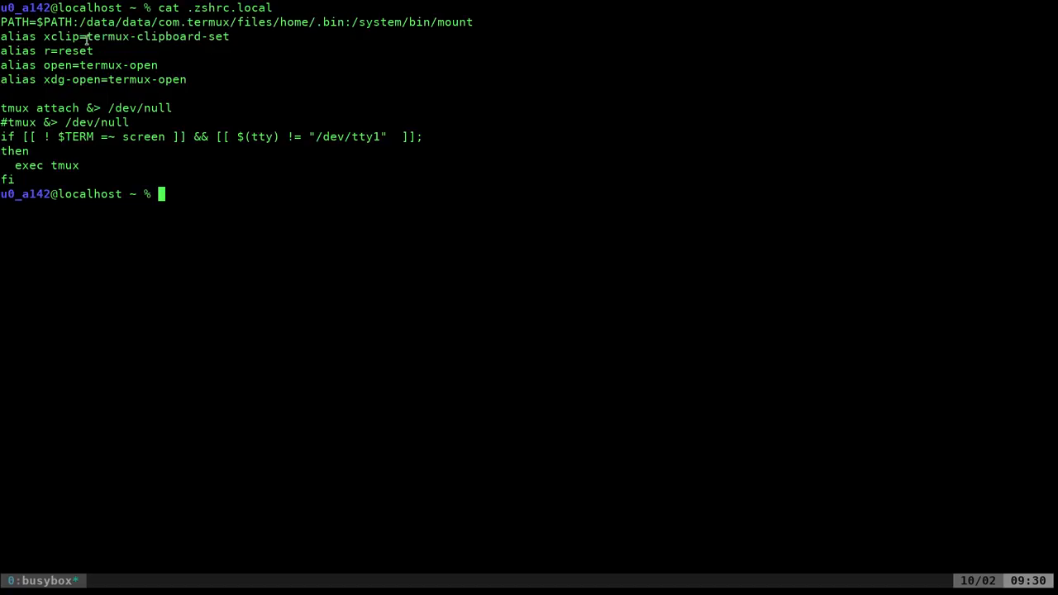
double_click(105, 37)
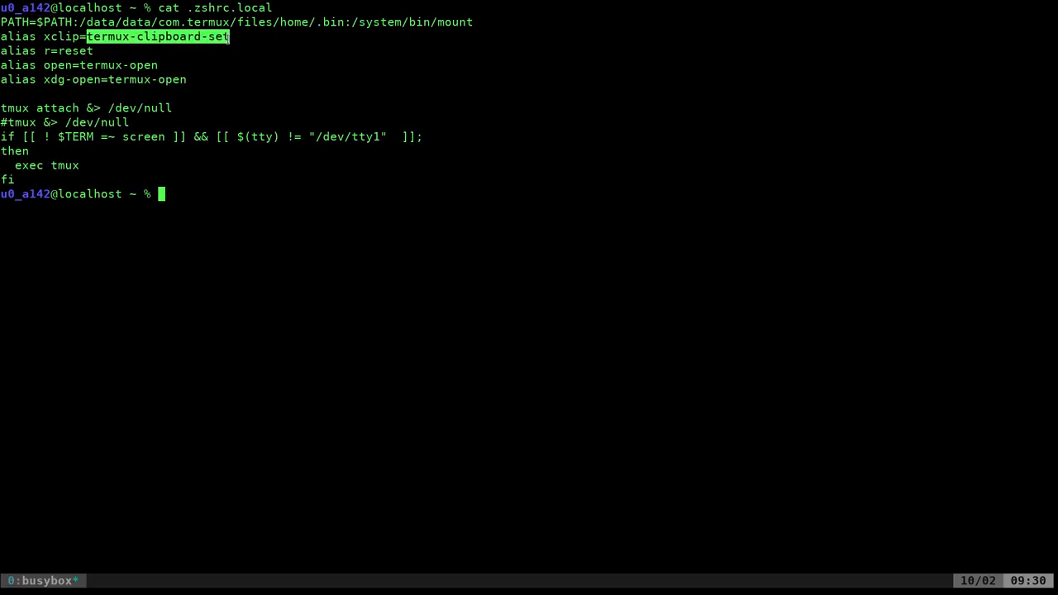
mouse_move(227, 43)
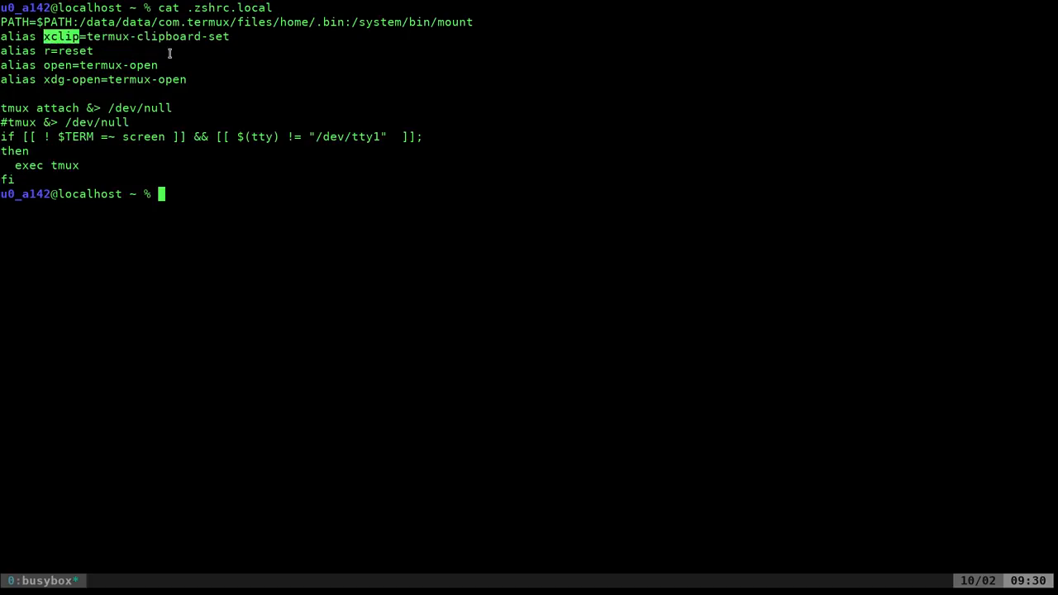
mouse_move(122, 40)
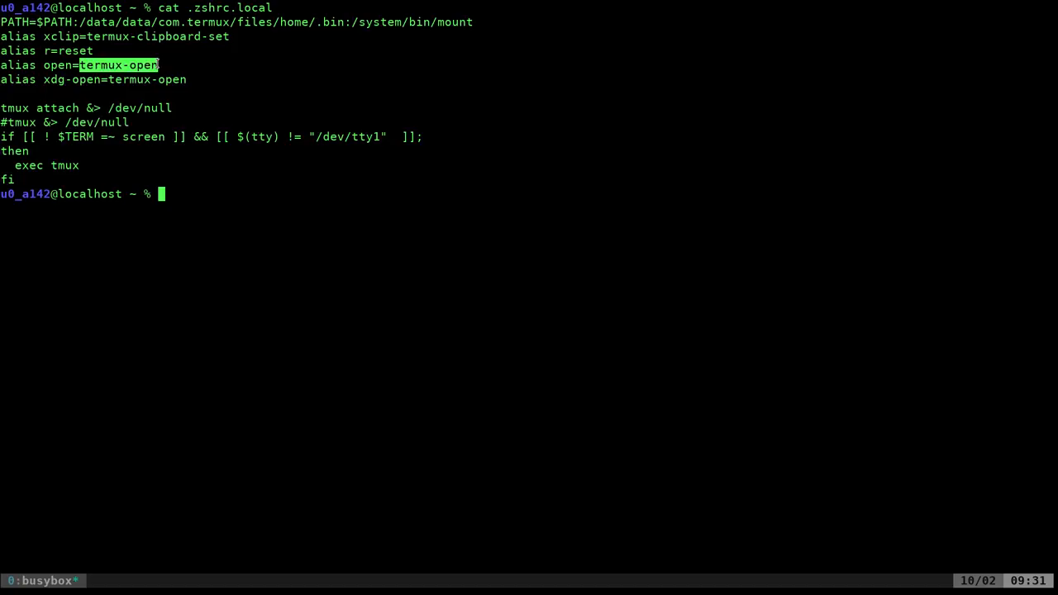
mouse_move(60, 92)
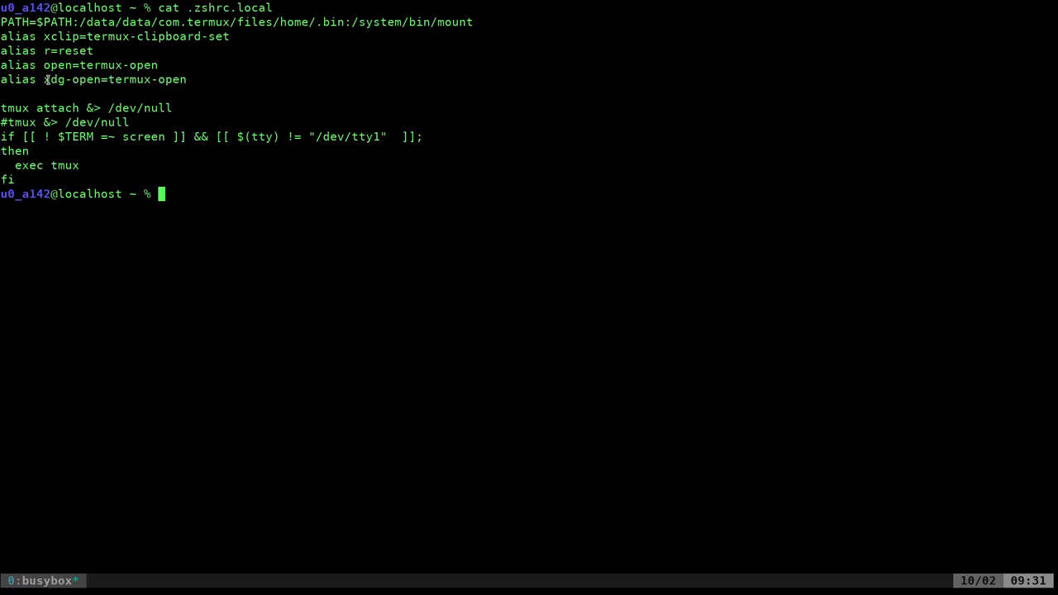
double_click(73, 79)
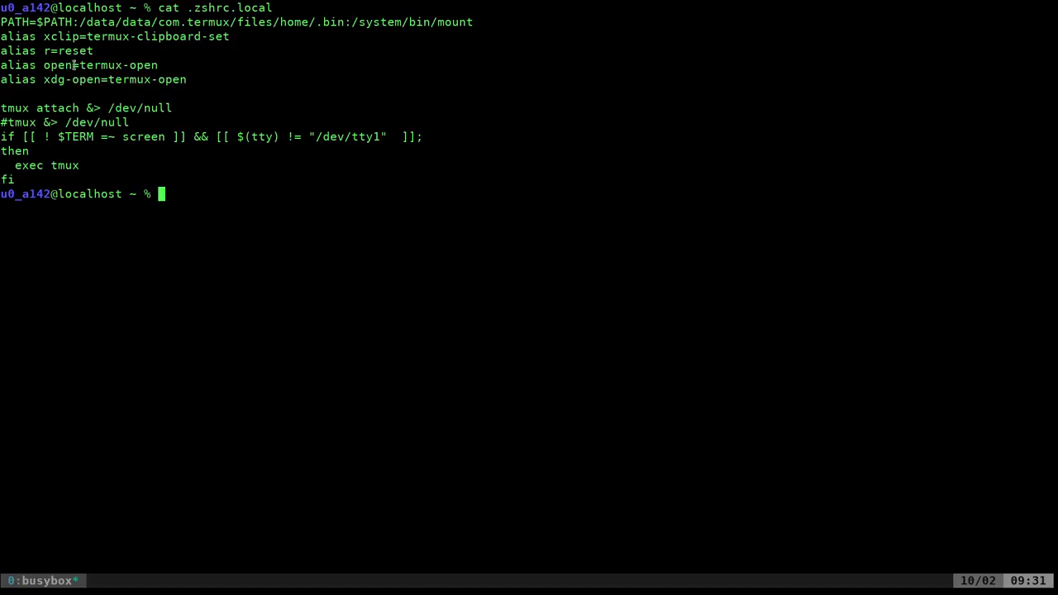
double_click(56, 64)
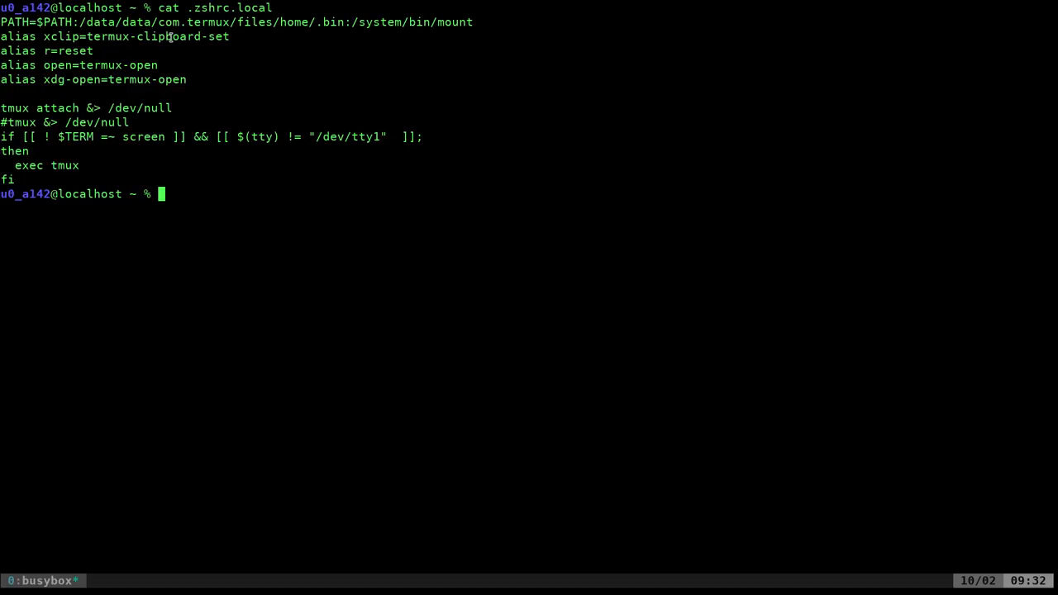
Enter ~/.bin, list its personal scripts, and copy the 2gif name.
type("cd .bin")
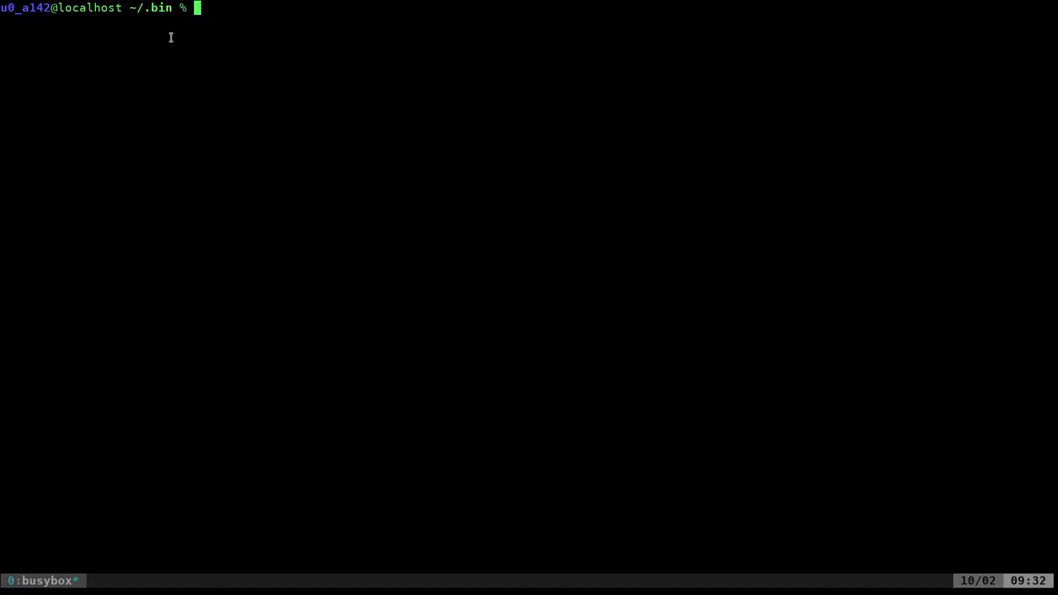
type("ls")
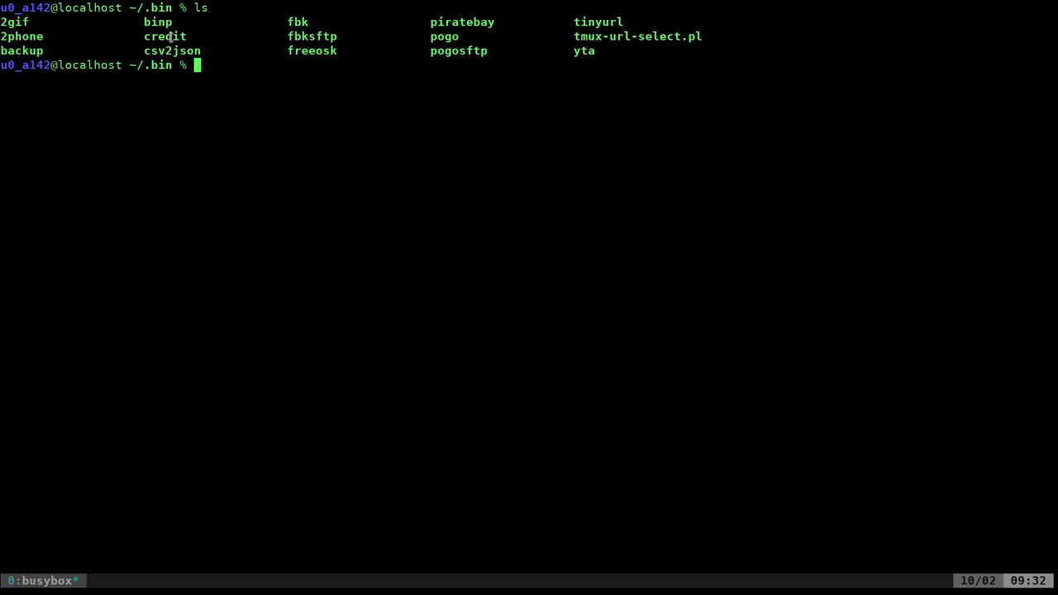
double_click(14, 21)
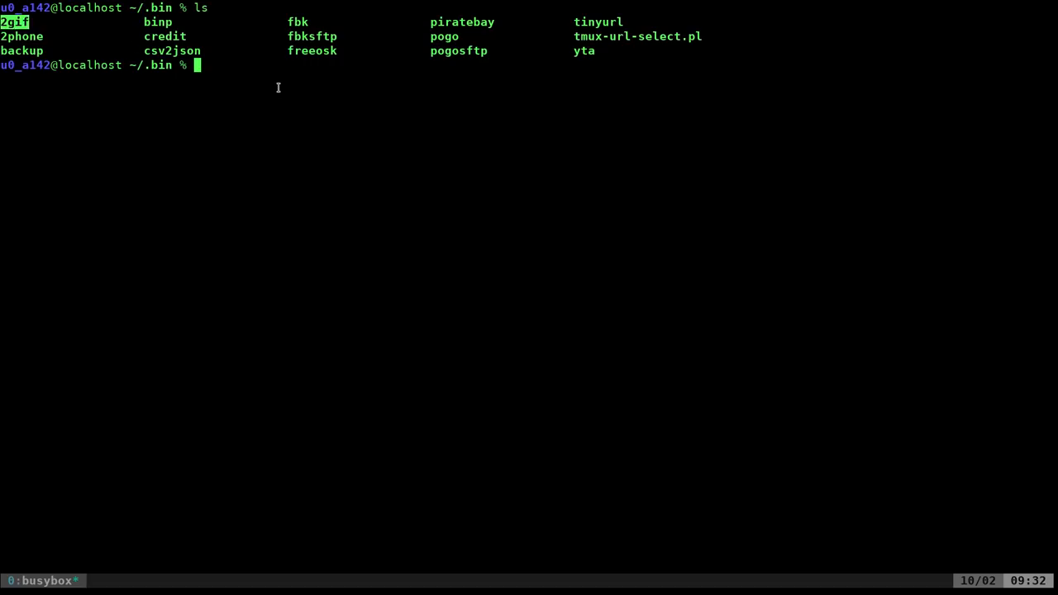
Print the full 2gif script with cat and scroll through its ffmpeg logic.
type("cat 2gif")
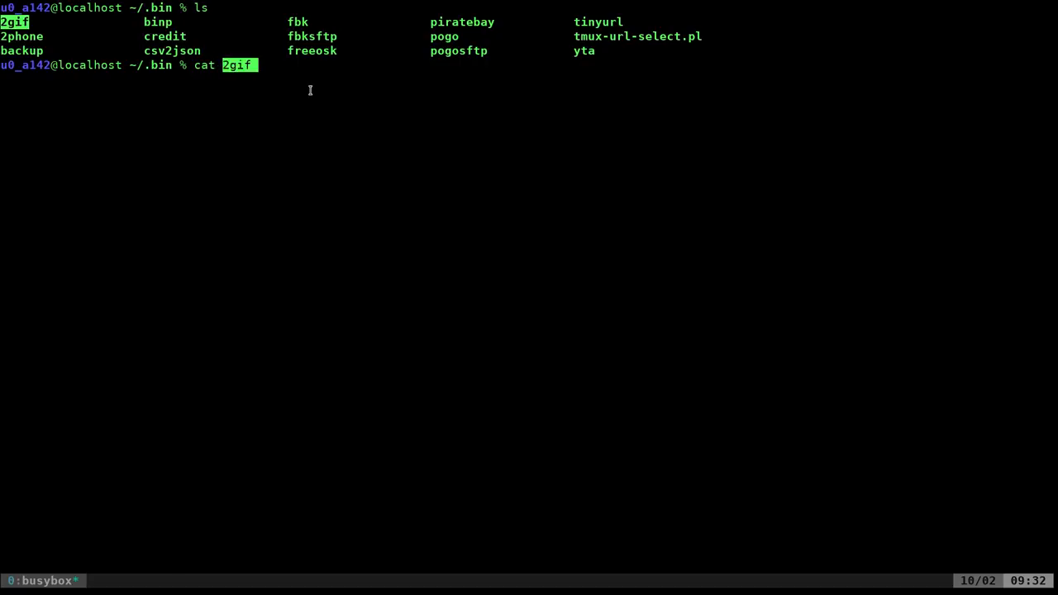
key("Return")
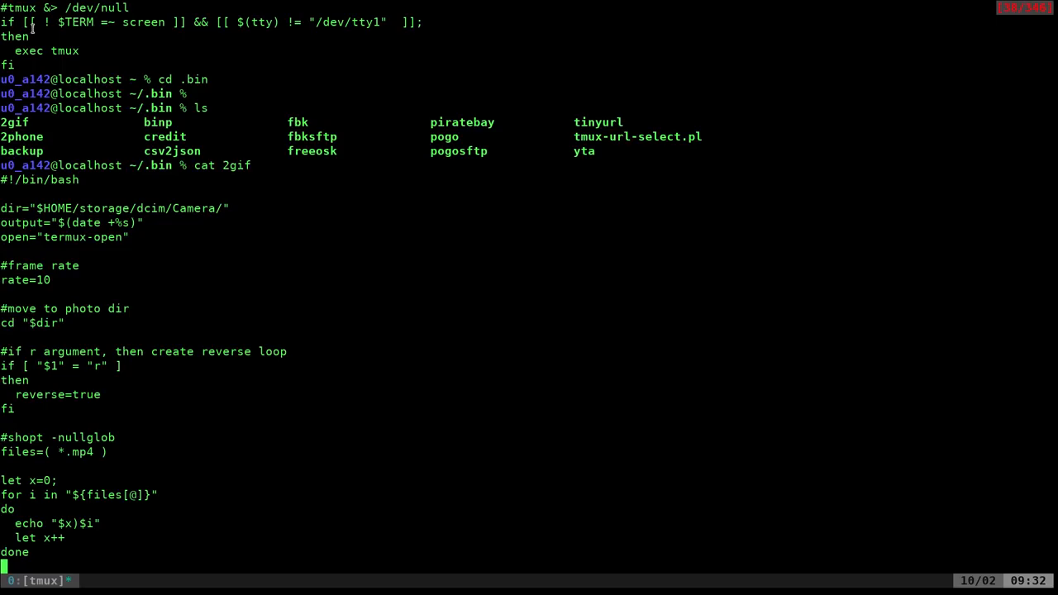
scroll("down", 3)
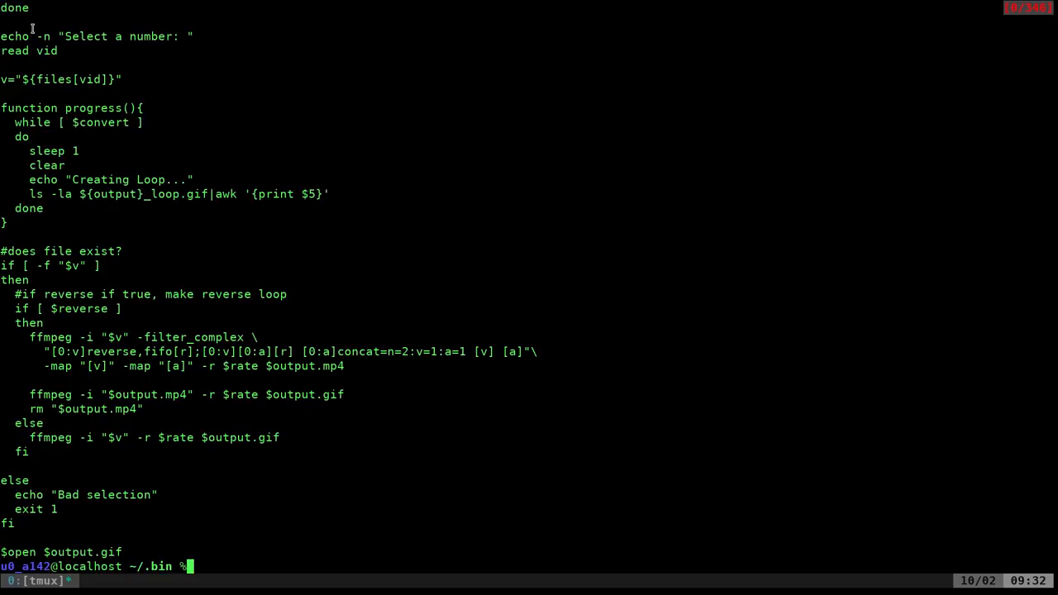
type("vim")
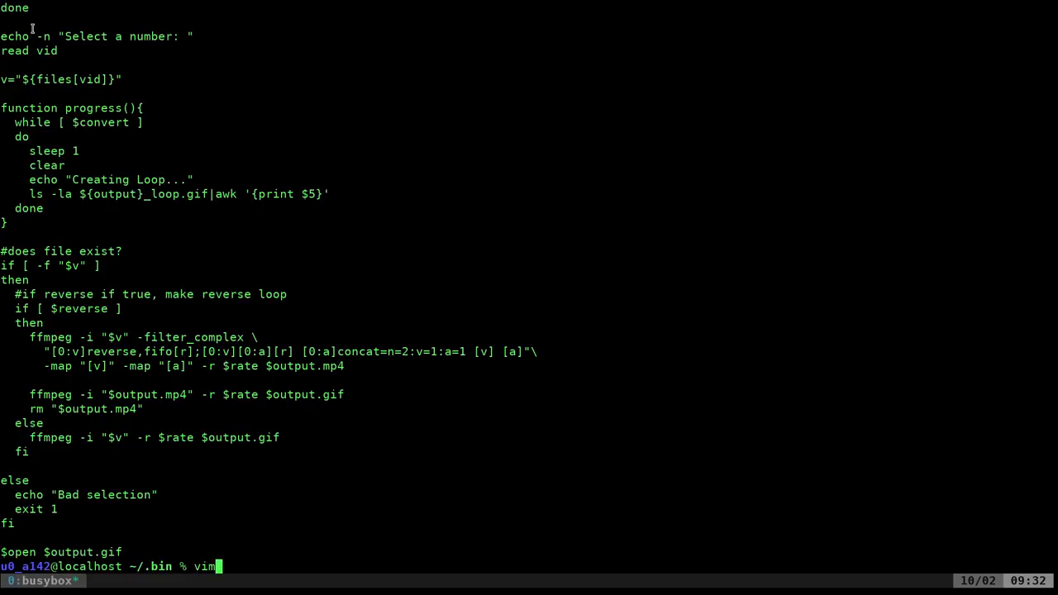
Read the 2gif script in vim to its end, then quit with :q! without saving.
type("\" \"")
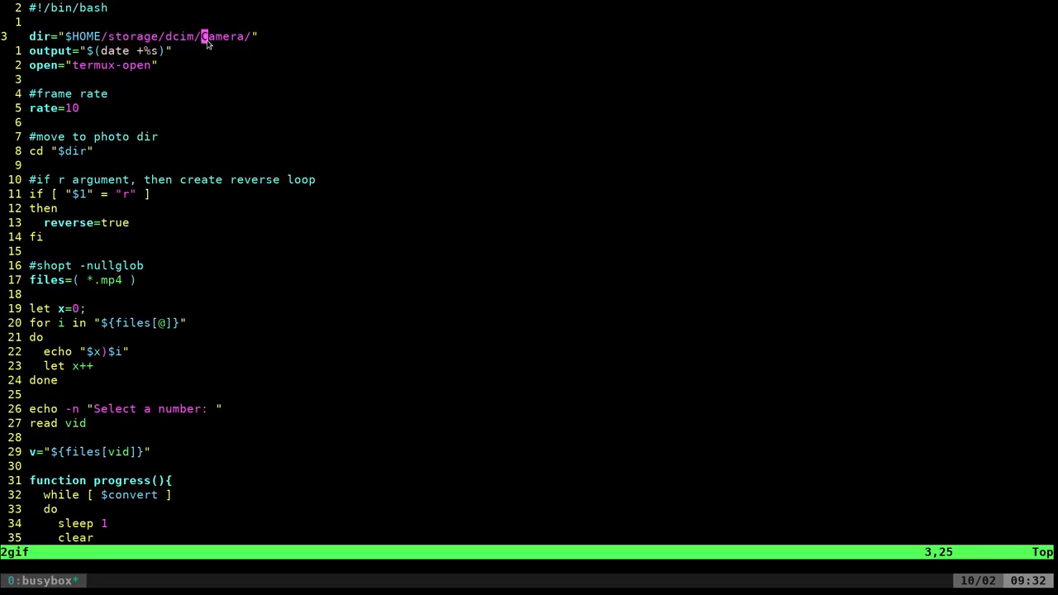
mouse_move(91, 35)
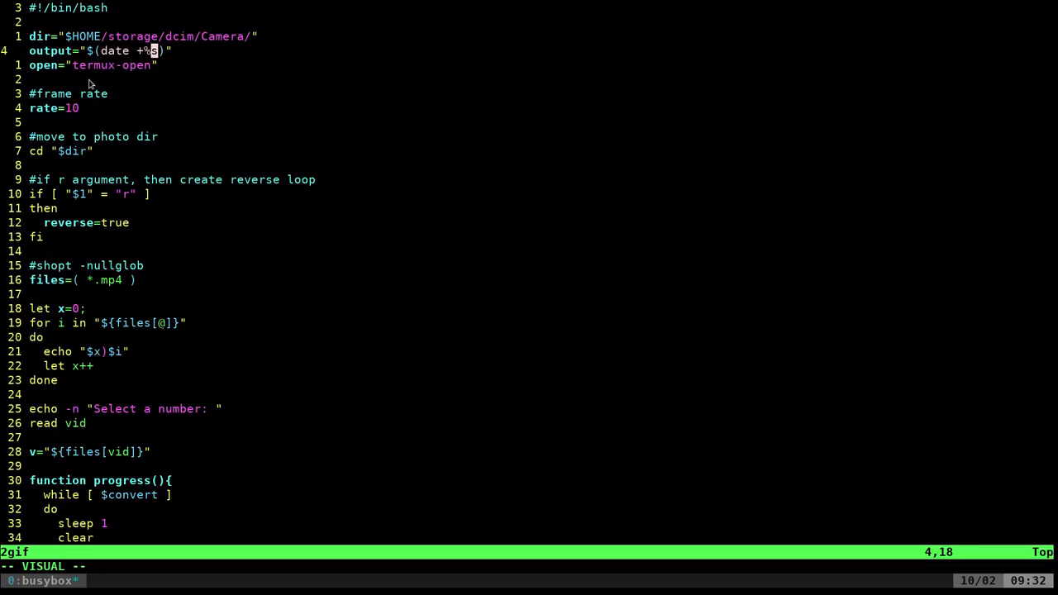
mouse_move(75, 82)
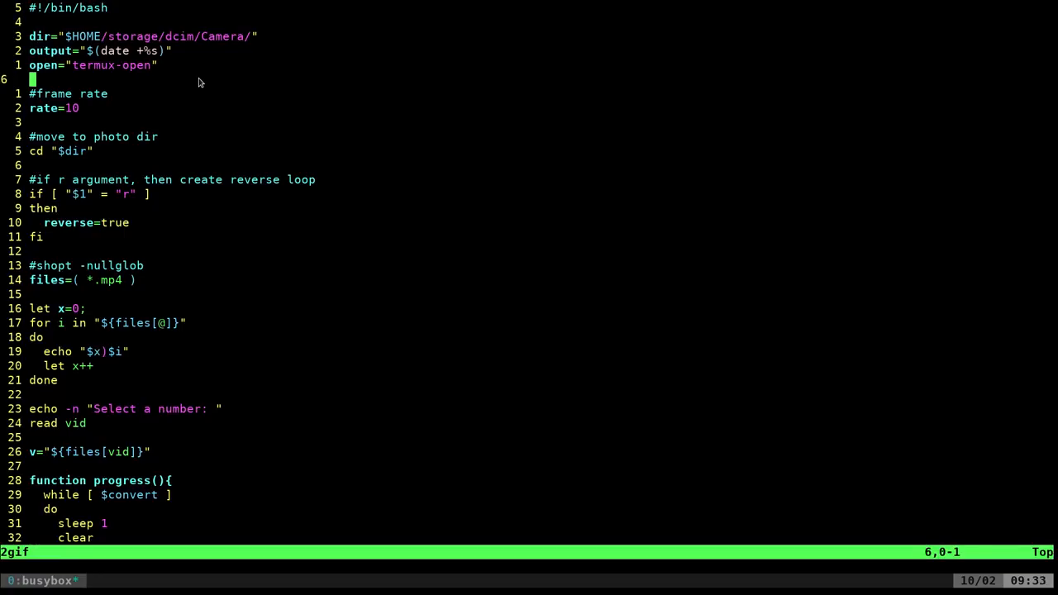
mouse_move(185, 87)
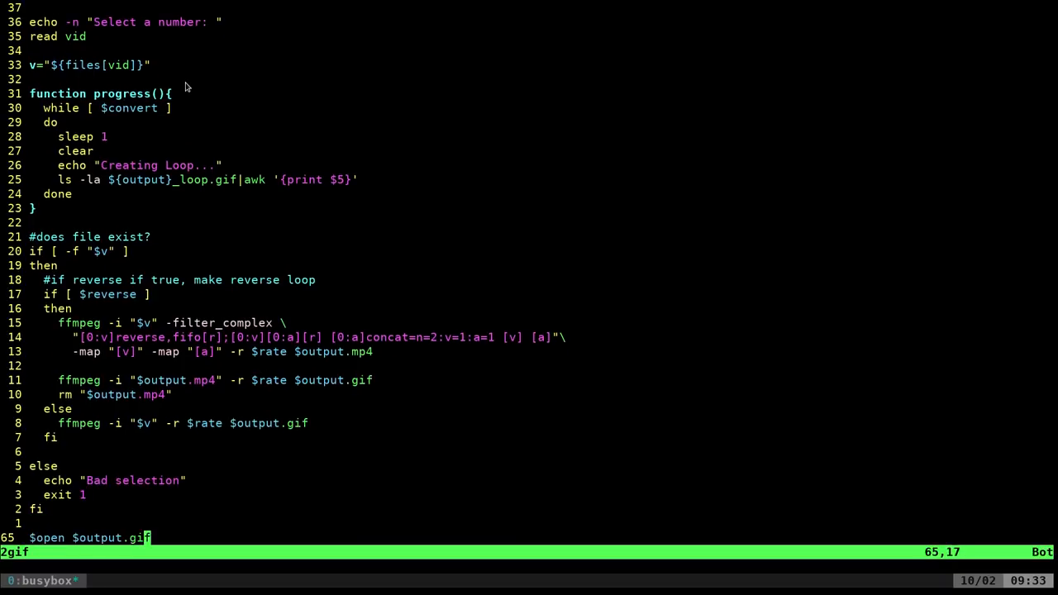
type(":q!")
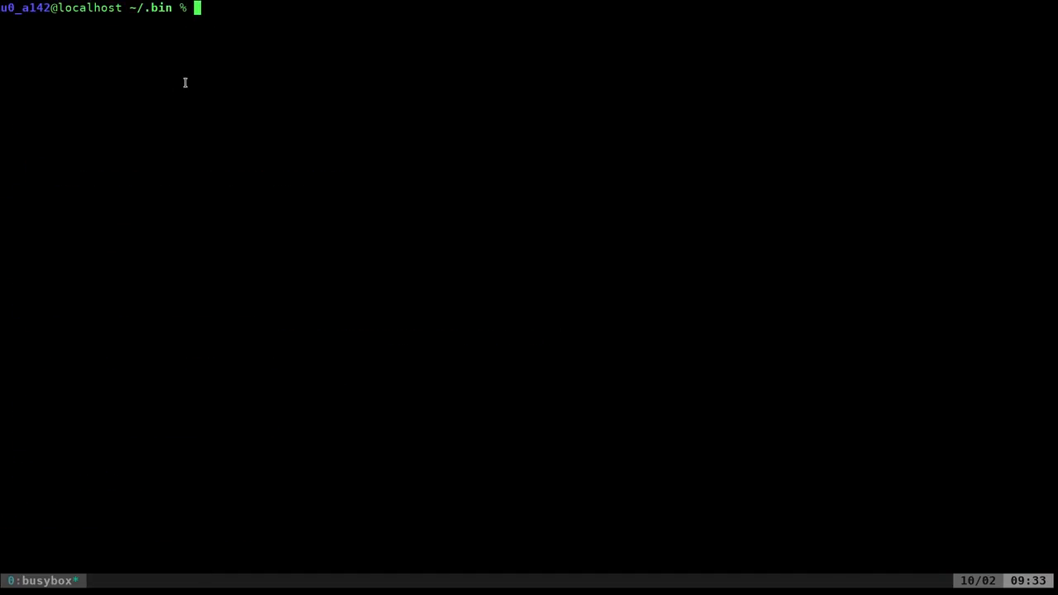
type("vim t")
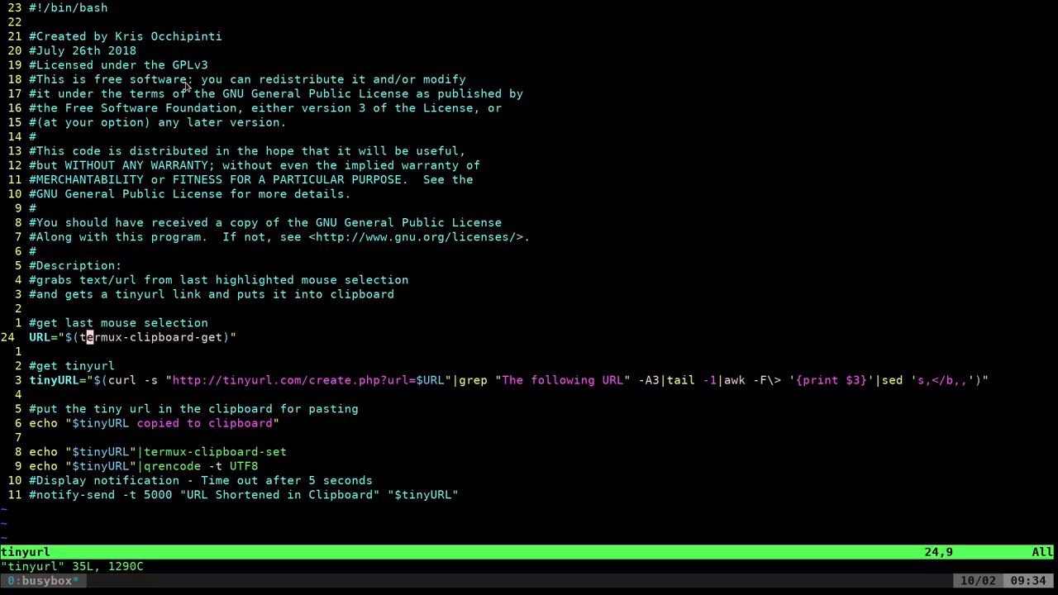
mouse_move(243, 229)
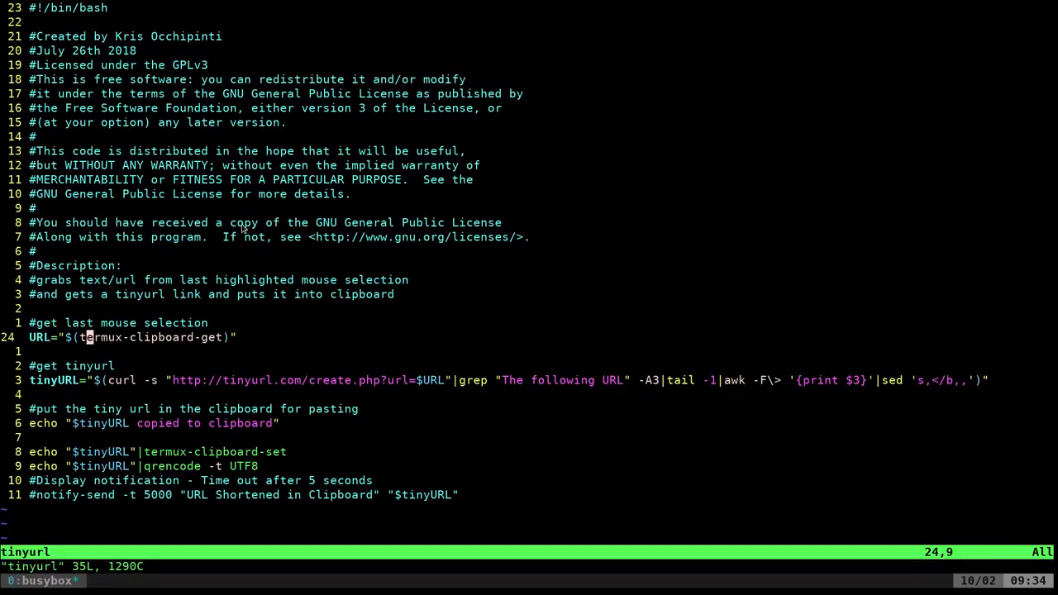
mouse_move(82, 335)
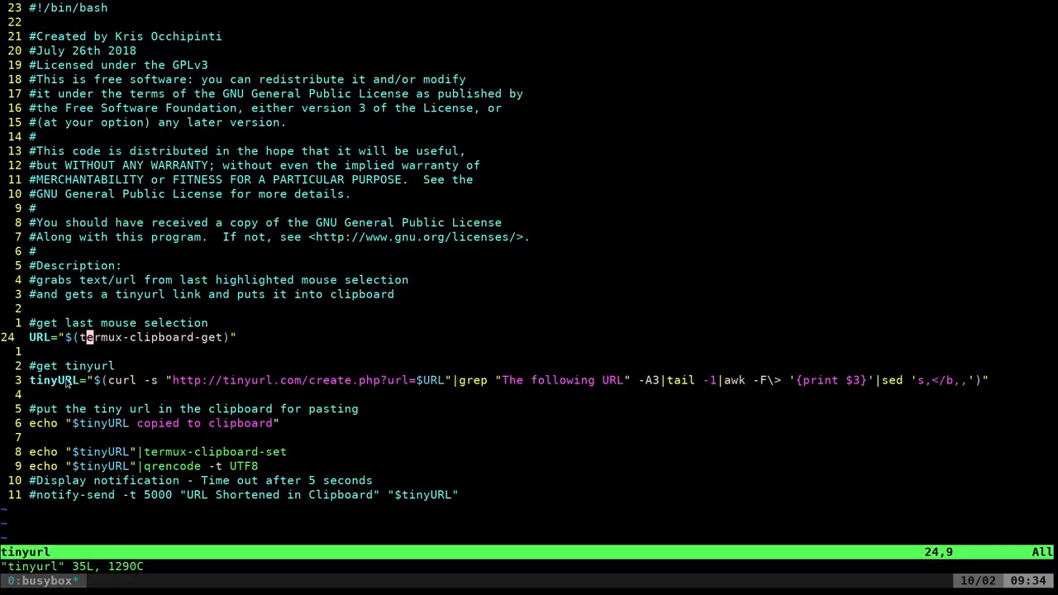
mouse_move(636, 409)
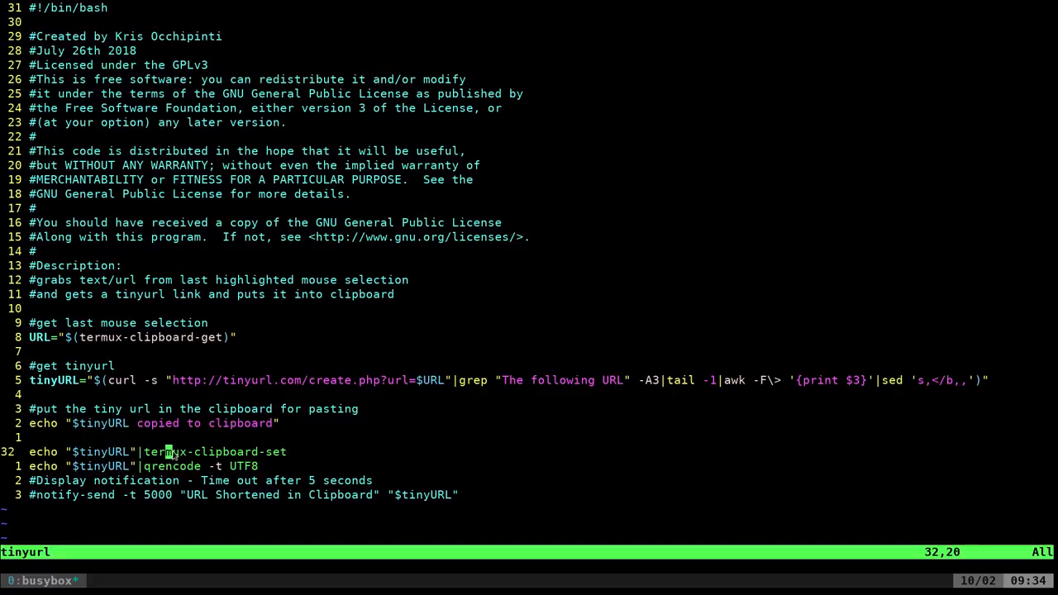
key("v")
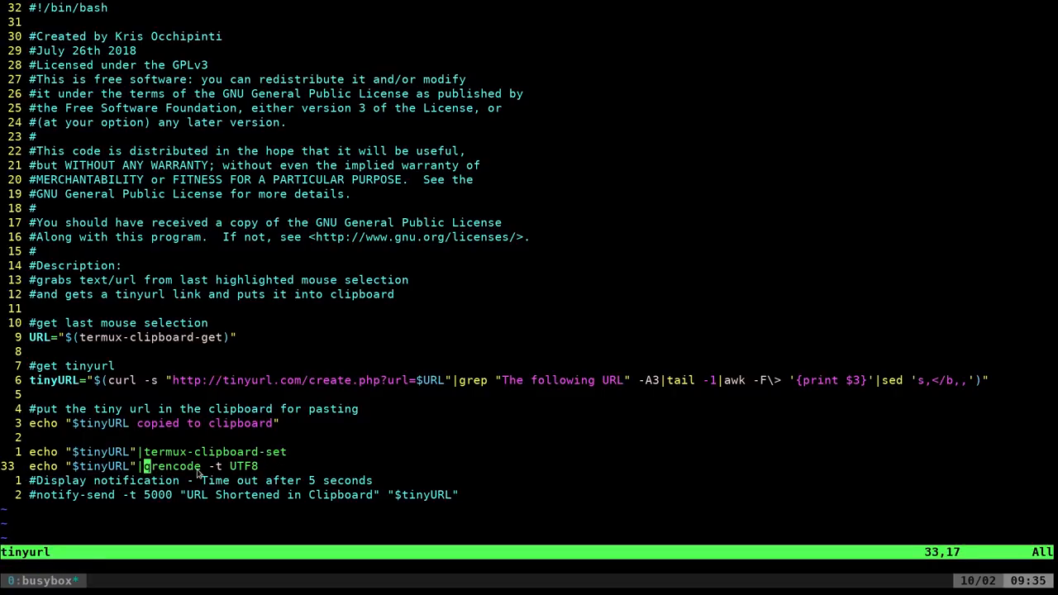
key("v")
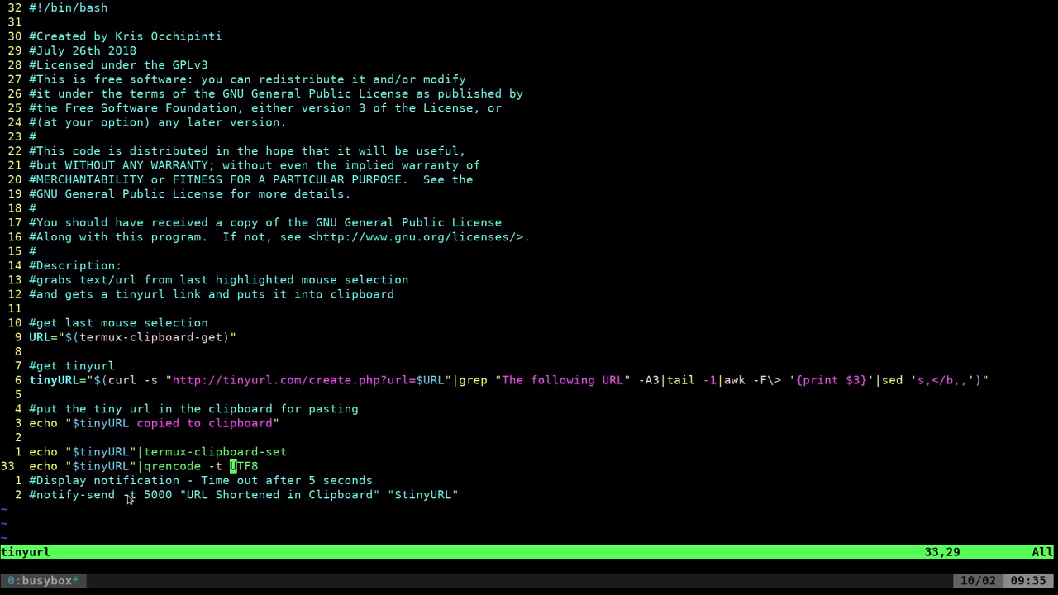
mouse_move(288, 509)
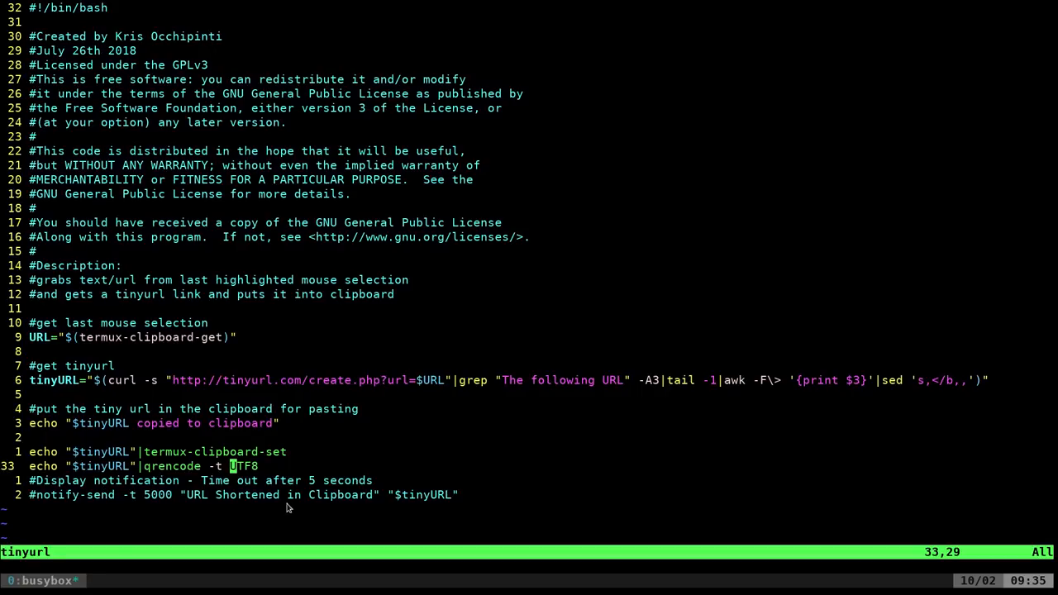
type(":q!")
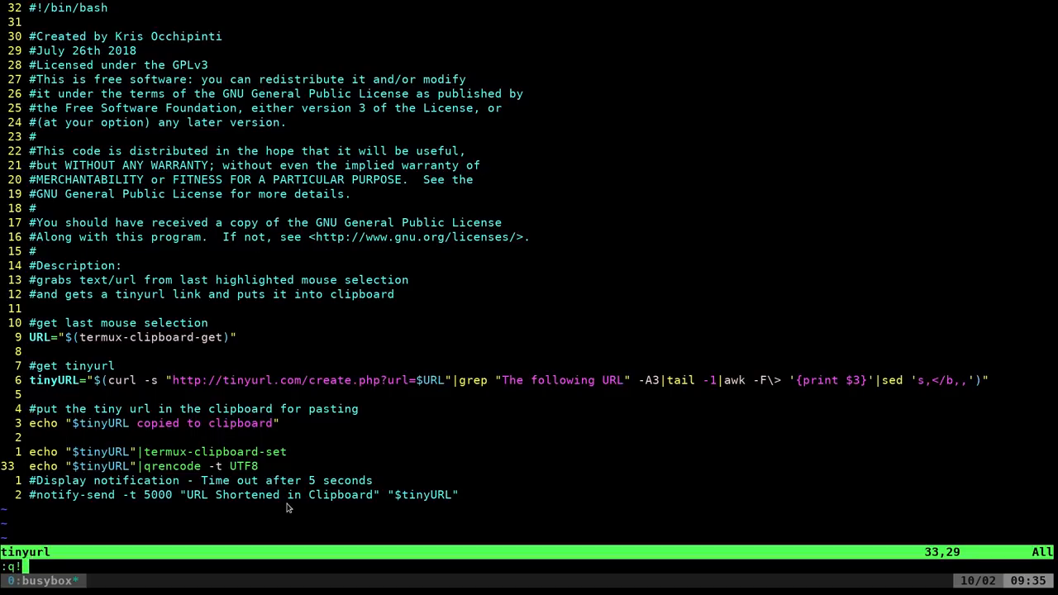
Quit the tinyurl script without saving and start a termux- command from home.
key("Return")
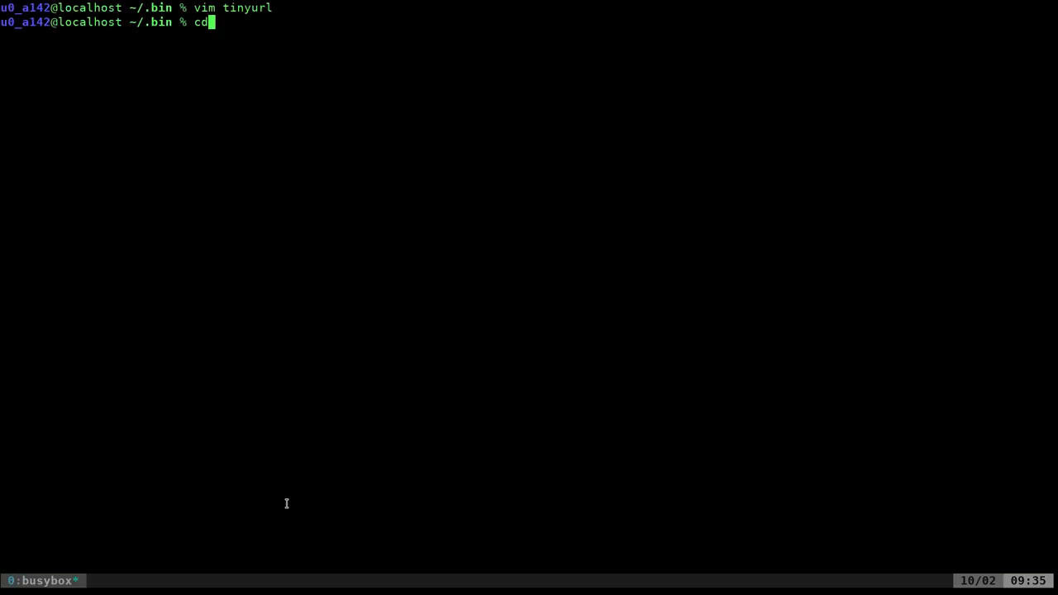
type("termux")
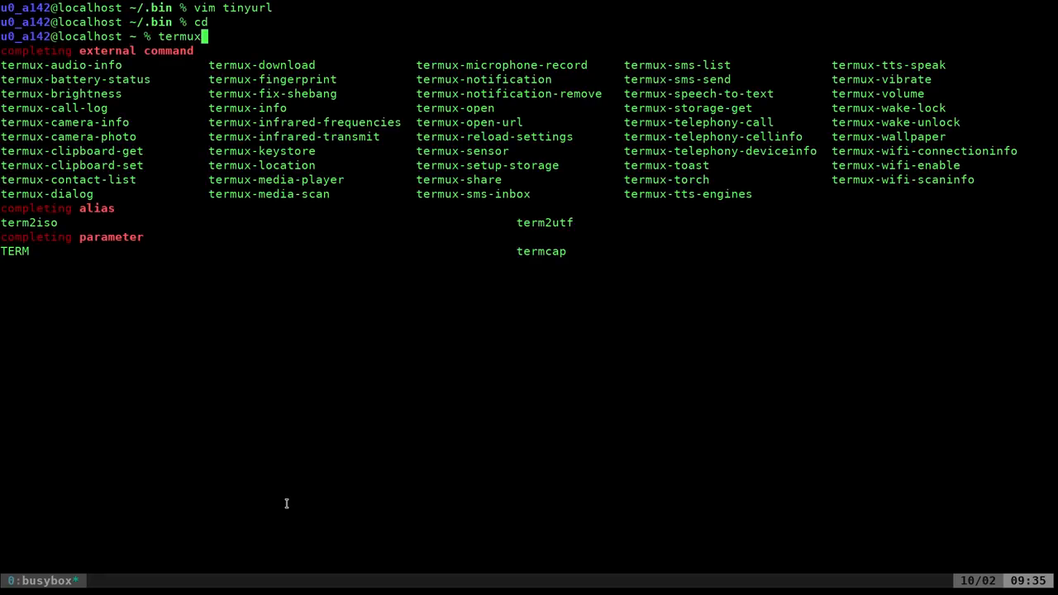
type("-")
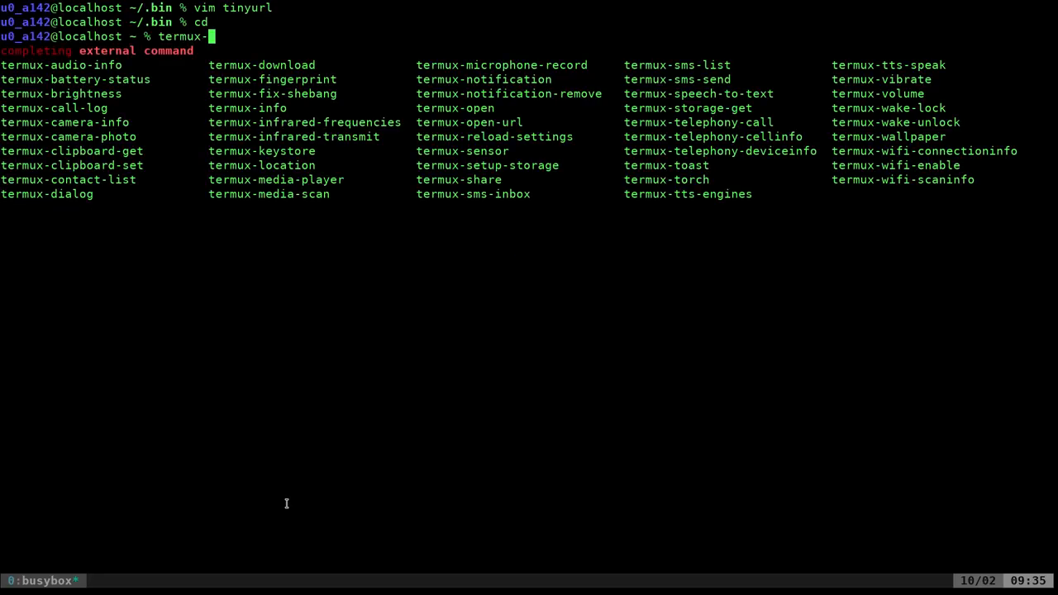
mouse_move(230, 257)
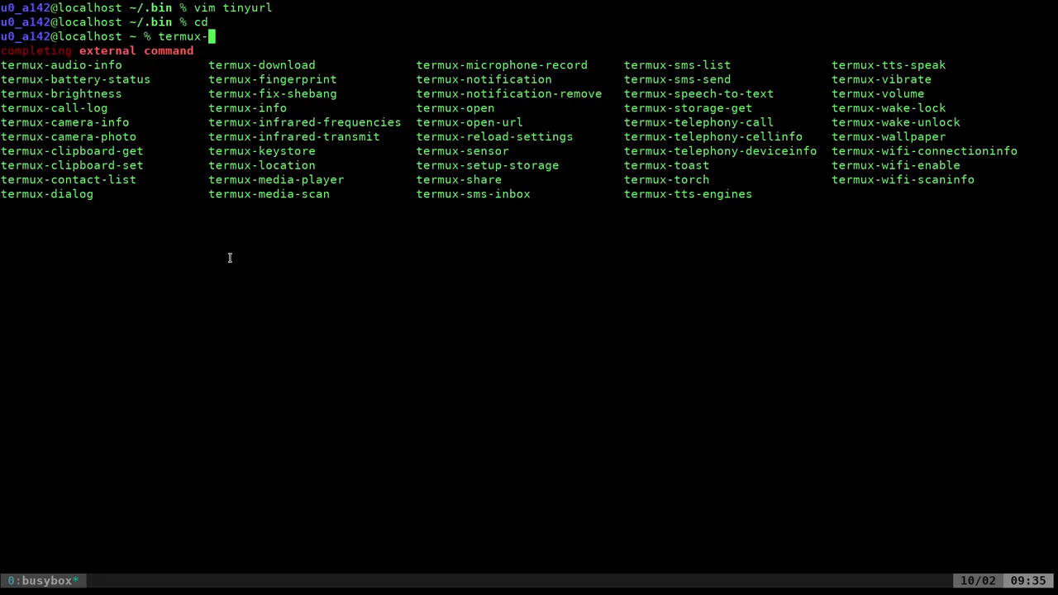
mouse_move(283, 206)
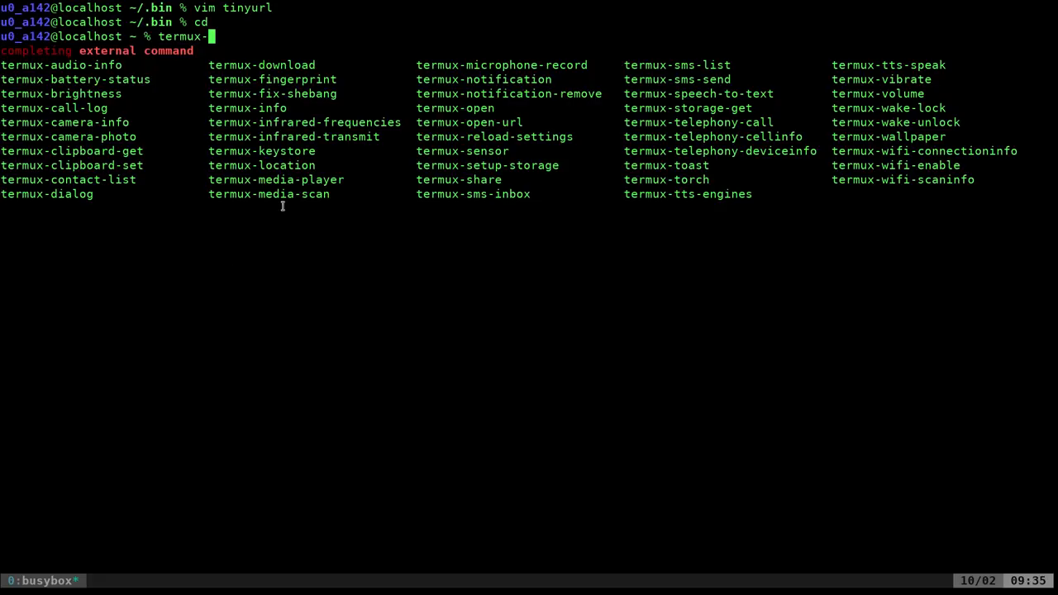
mouse_move(335, 118)
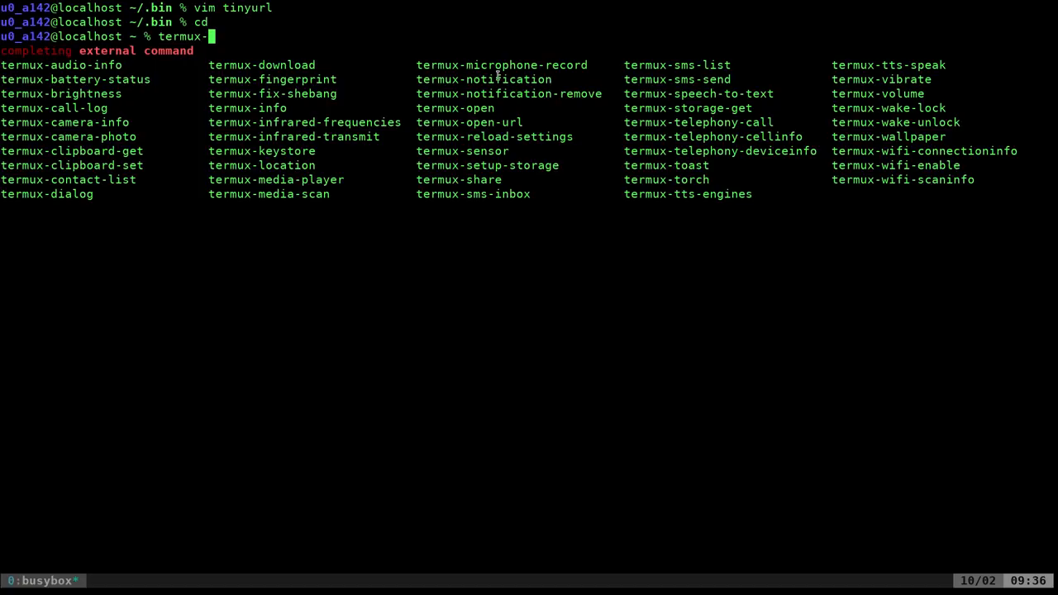
Browse termux-* completions such as termux-notification, narrowing toward termux-dialog.
left_click(483, 78)
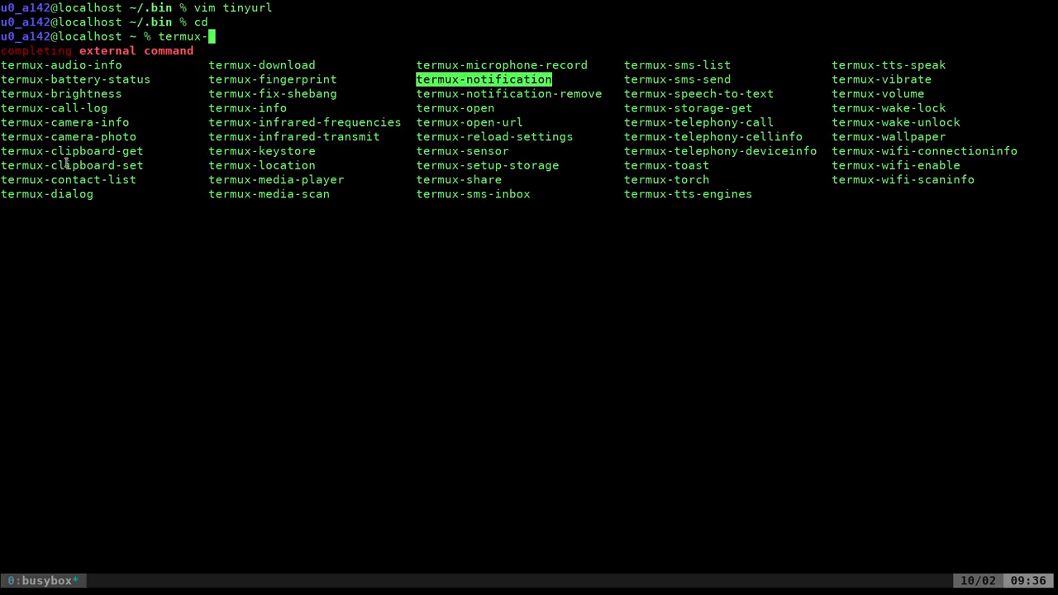
mouse_move(82, 152)
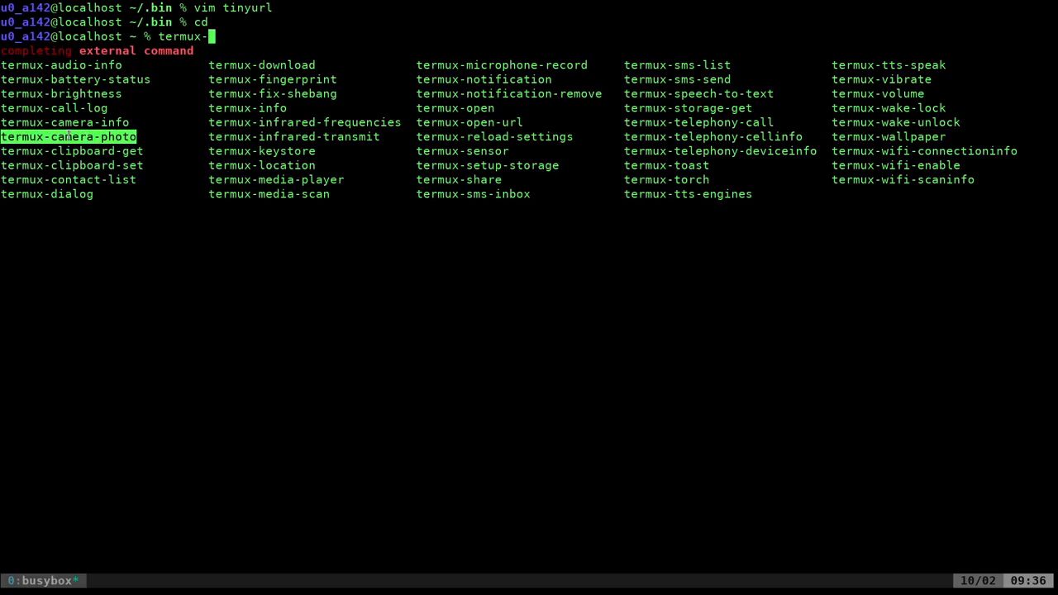
key("Tab")
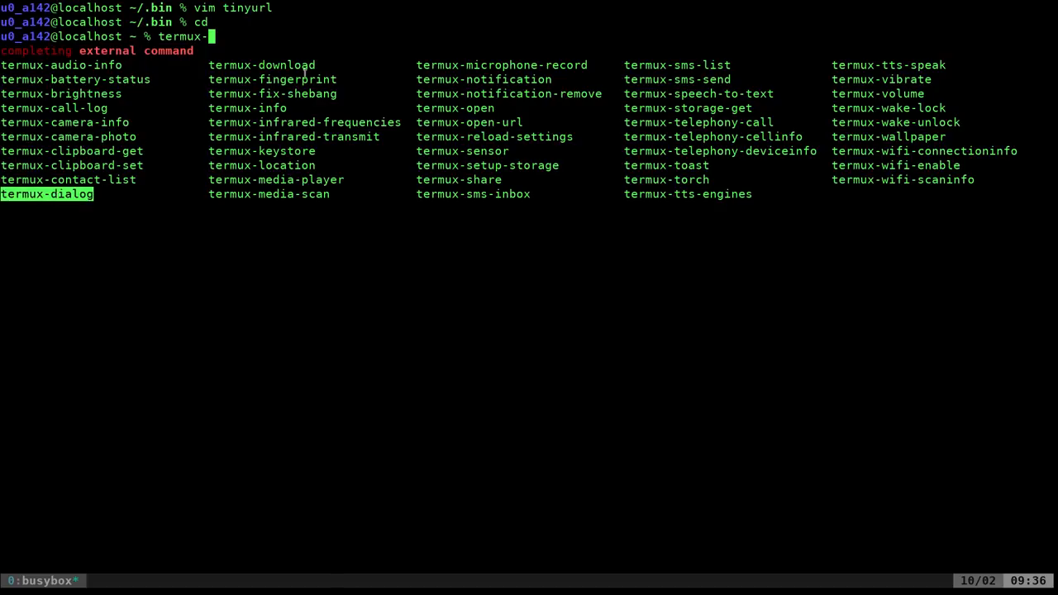
type("dialog -h")
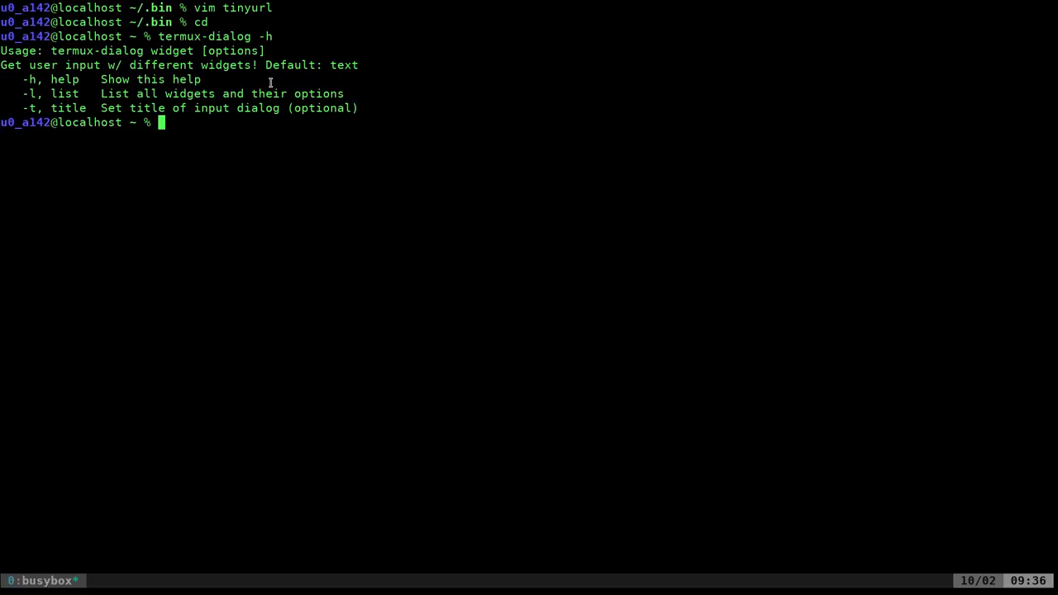
Show termux-dialog help, then run it with title 'test', returning code -1 and empty text.
type("termux-dialog -h")
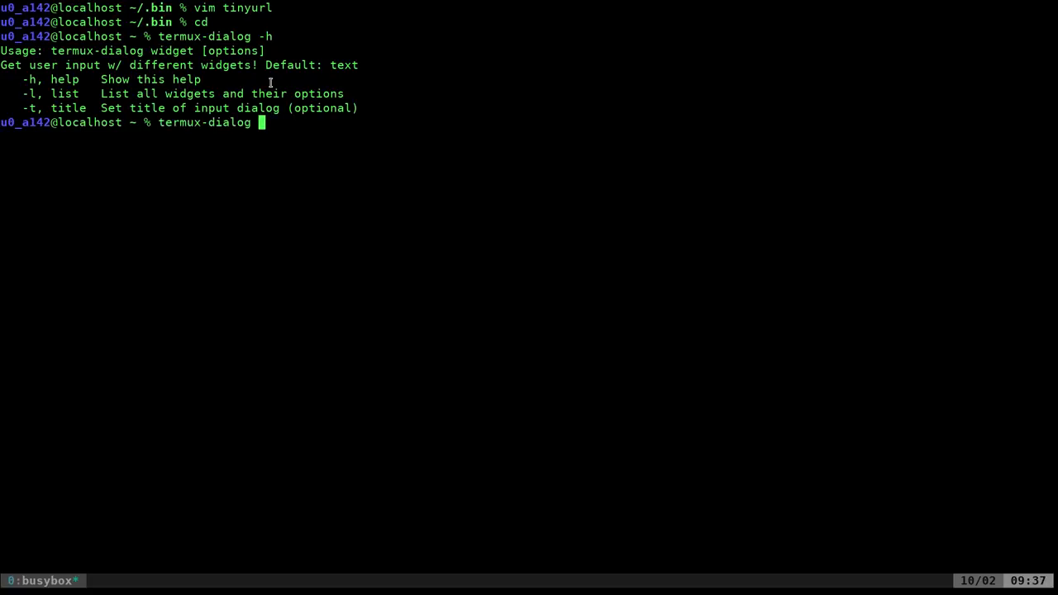
type("-t test")
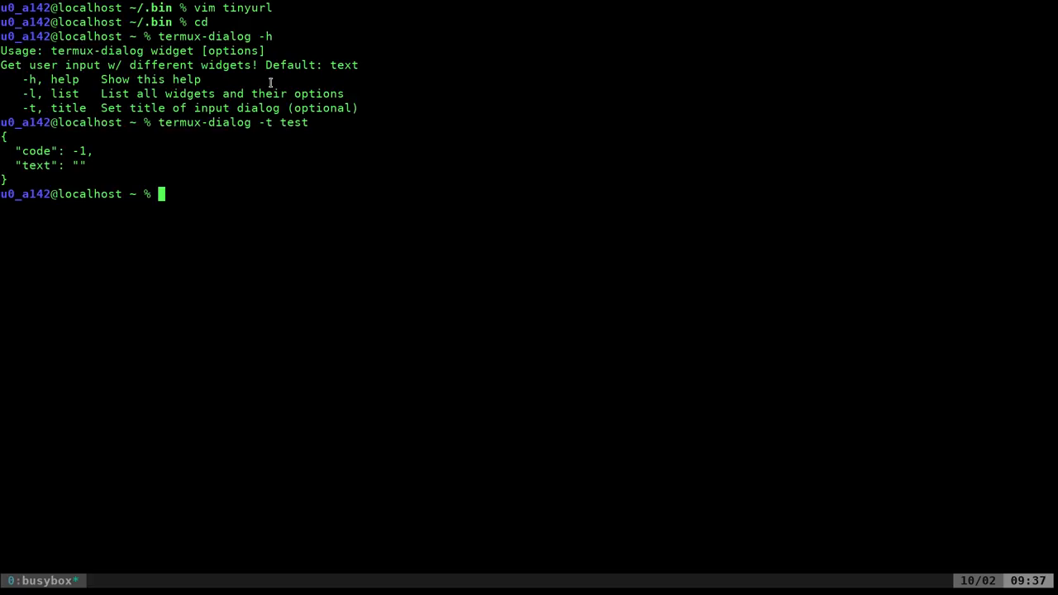
type("termux-dialog -")
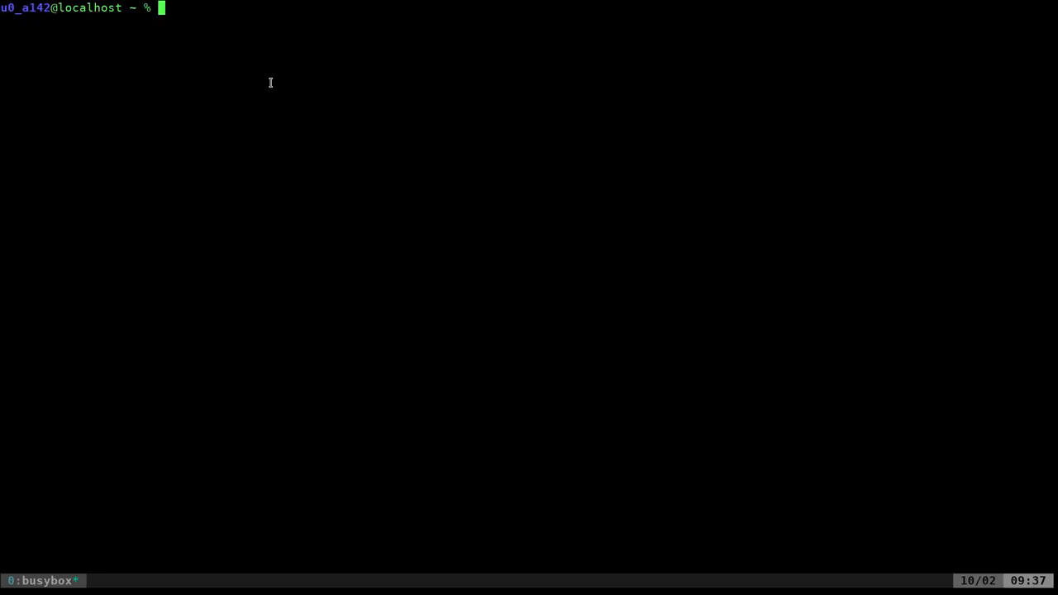
type("termux-dialog -l")
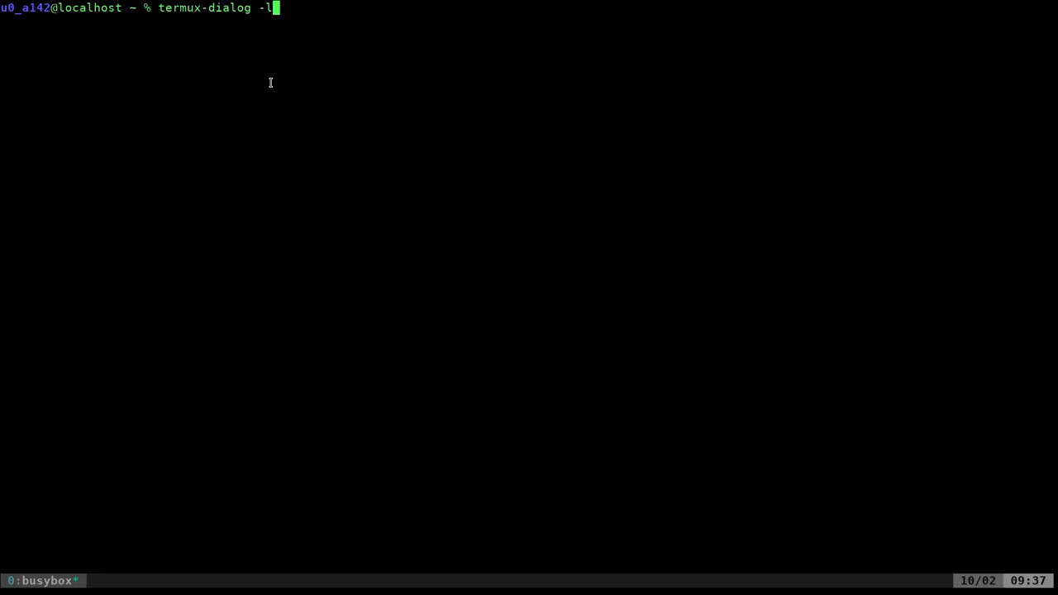
key("Tab")
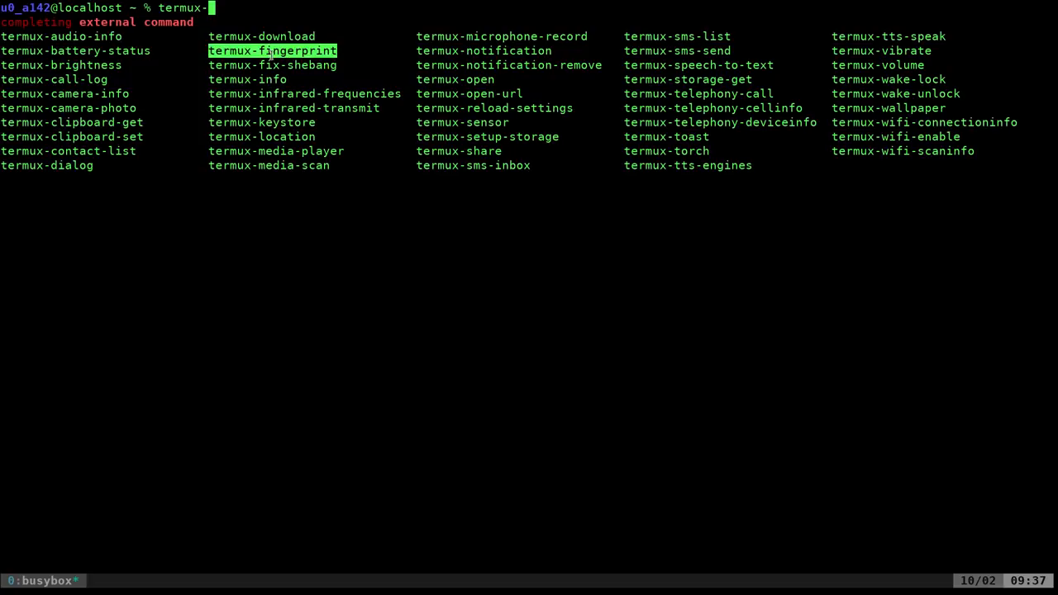
key("Tab")
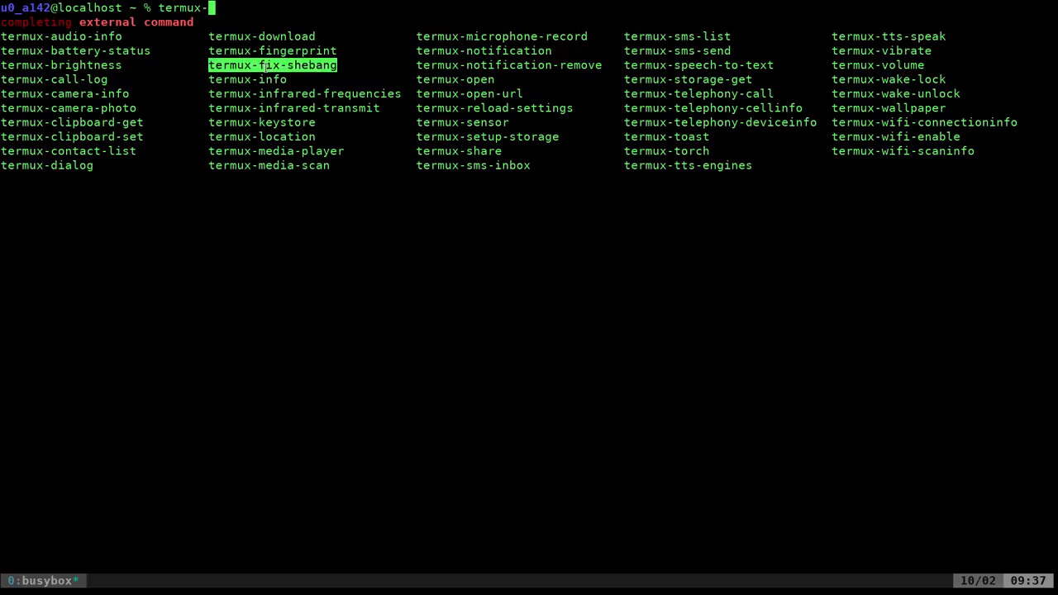
key("ctrl+c")
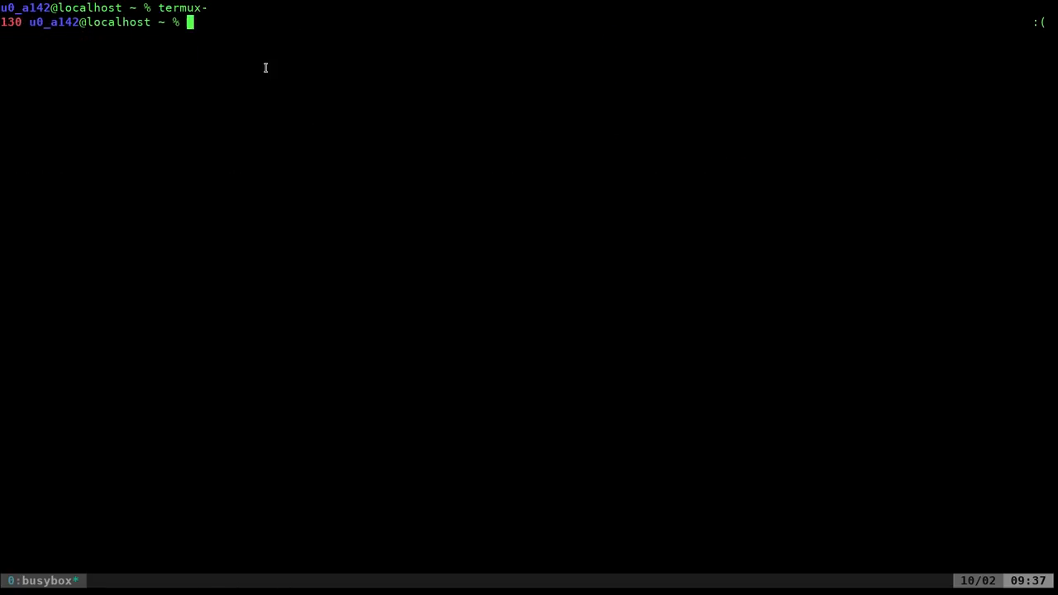
Print the header of .bin/tinyurl with head.
type("head")
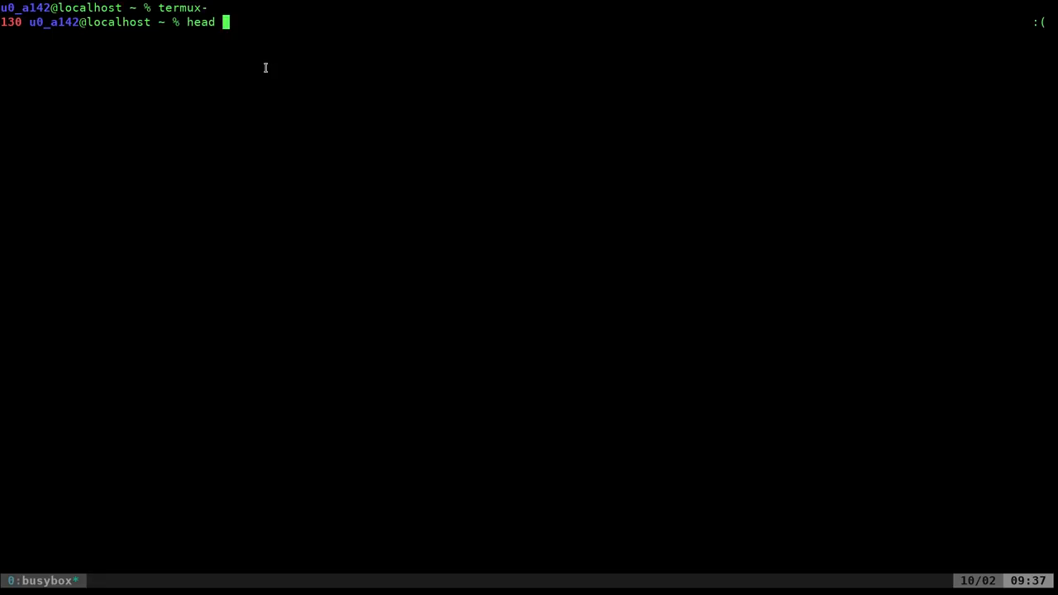
type(".b")
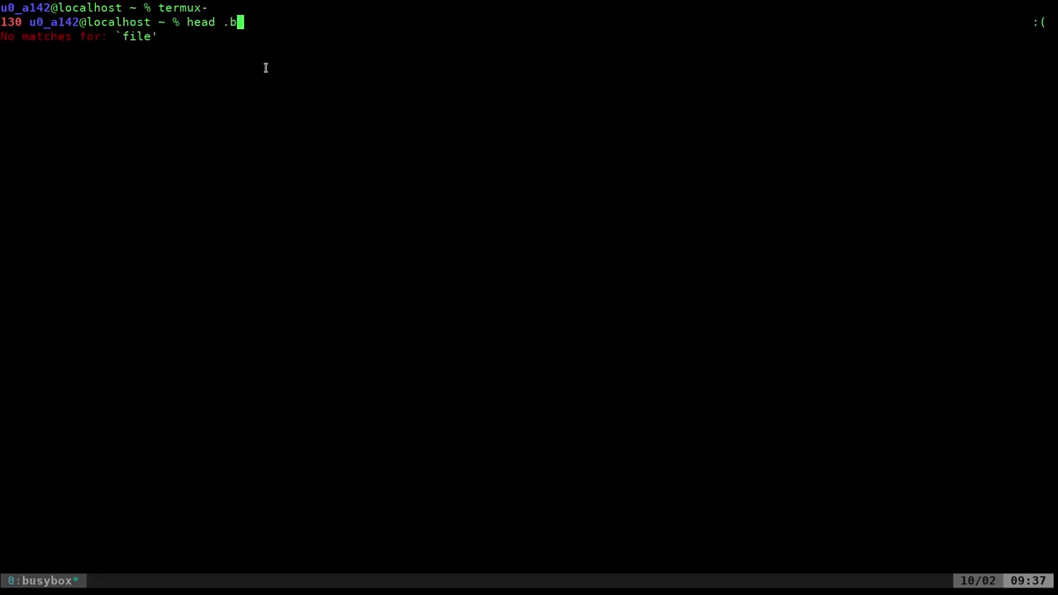
type("in/tu")
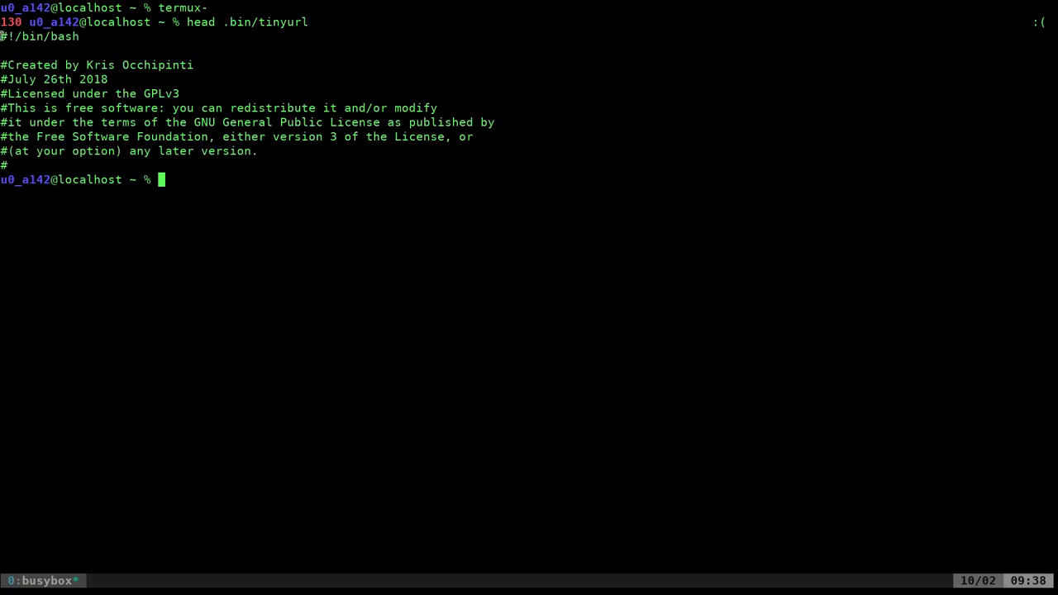
double_click(40, 37)
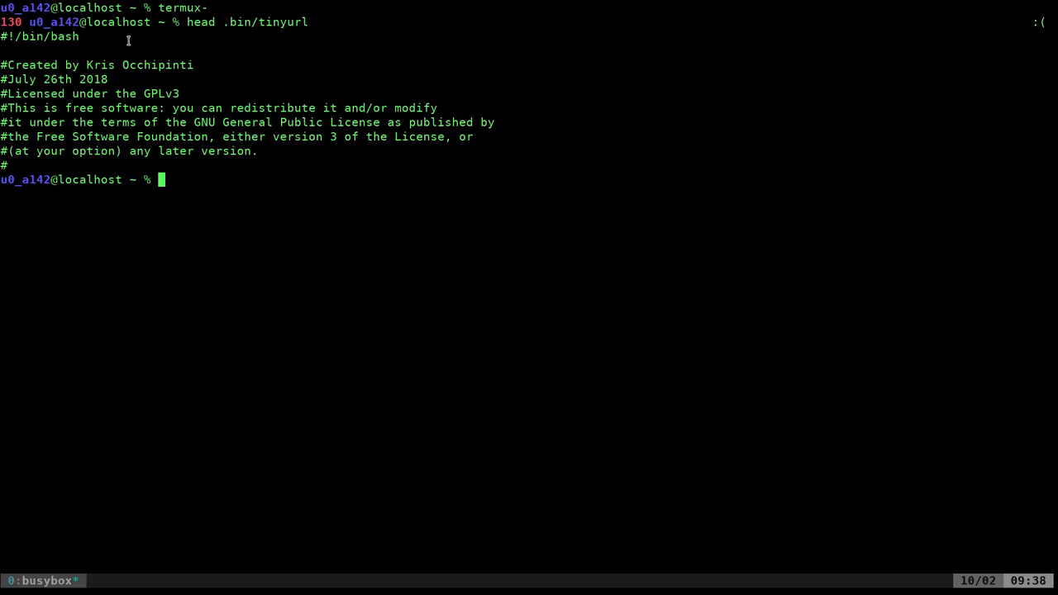
mouse_move(273, 73)
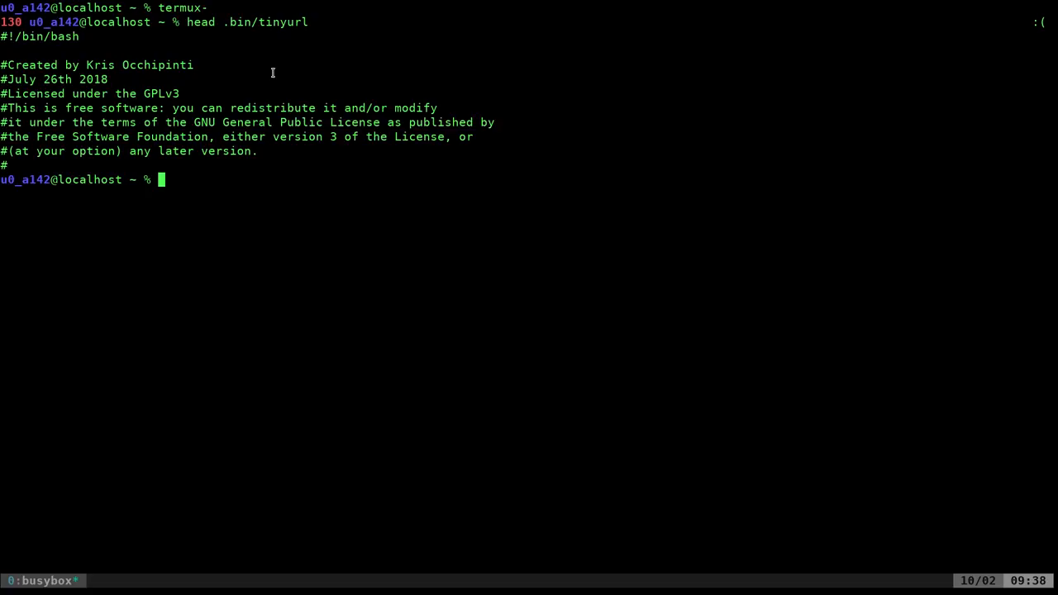
Run tinyurl, which reports curl missing but still prints a QR code.
type("tin")
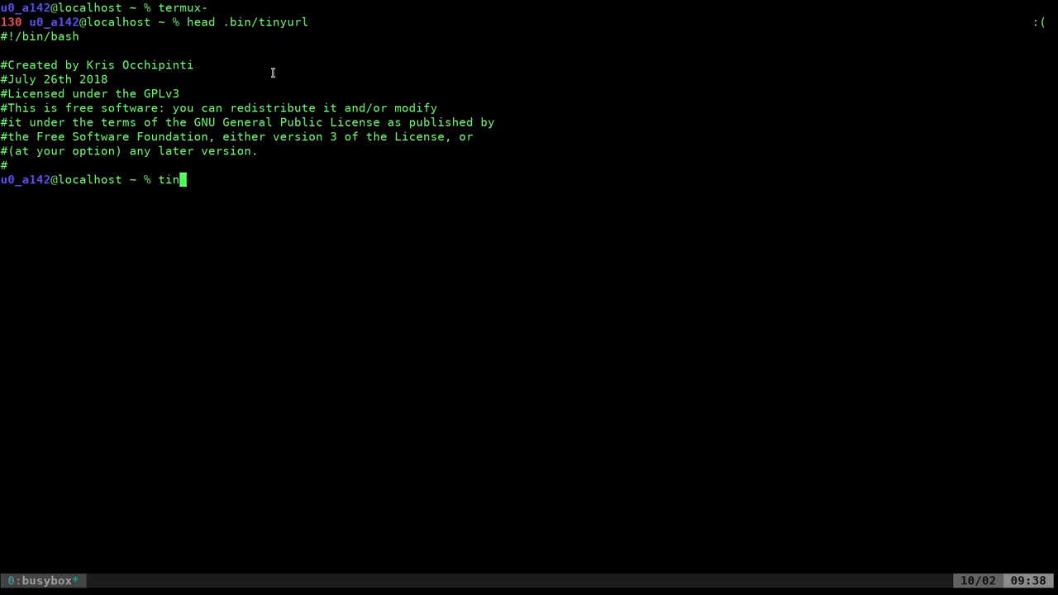
type("yurl")
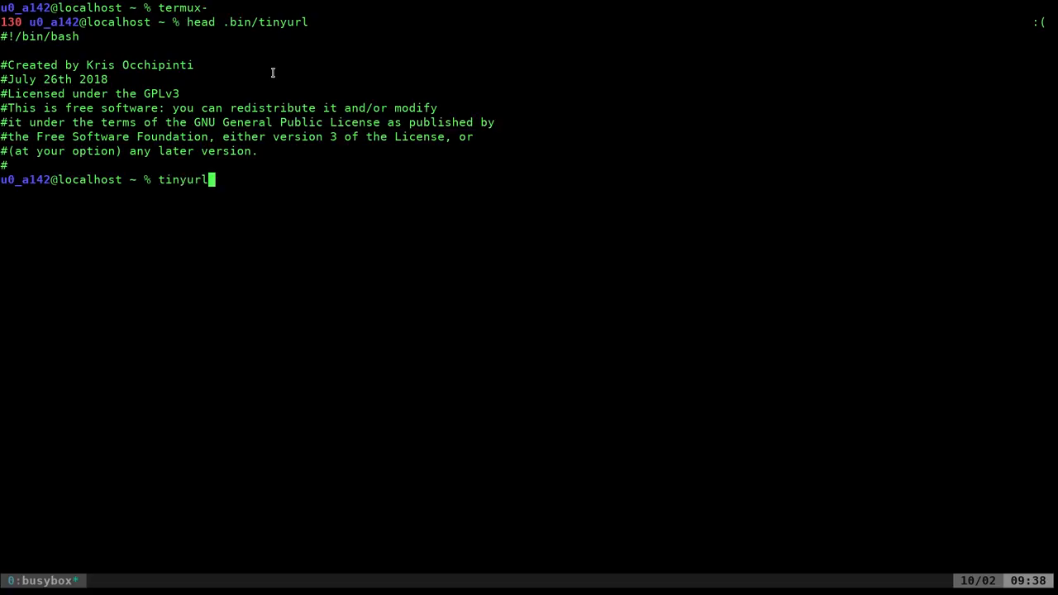
key("Return")
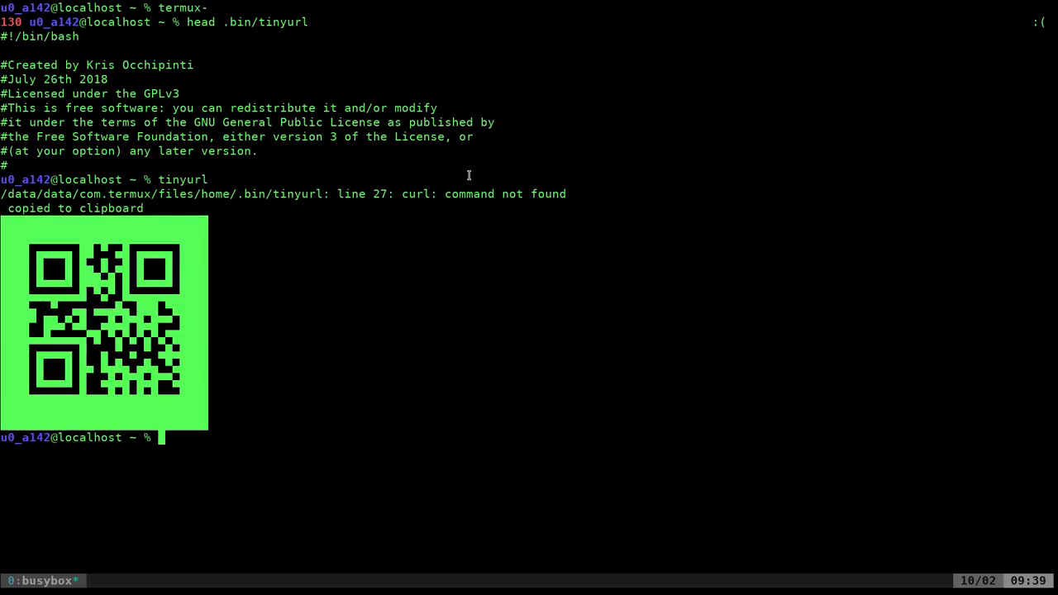
mouse_move(676, 186)
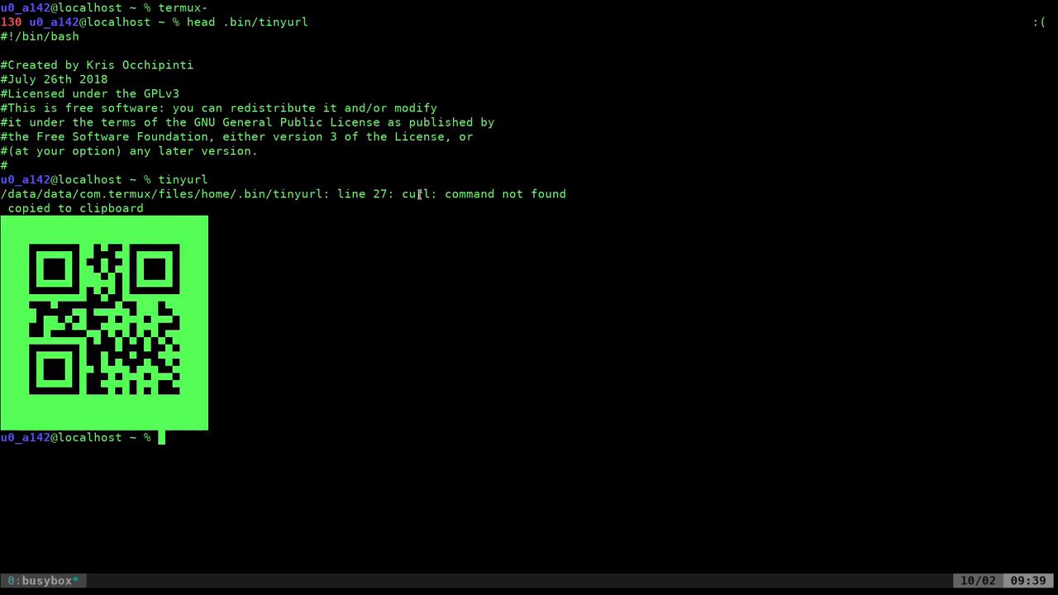
Install curl 7.61.1-1 with apt install curl.
type("apt install")
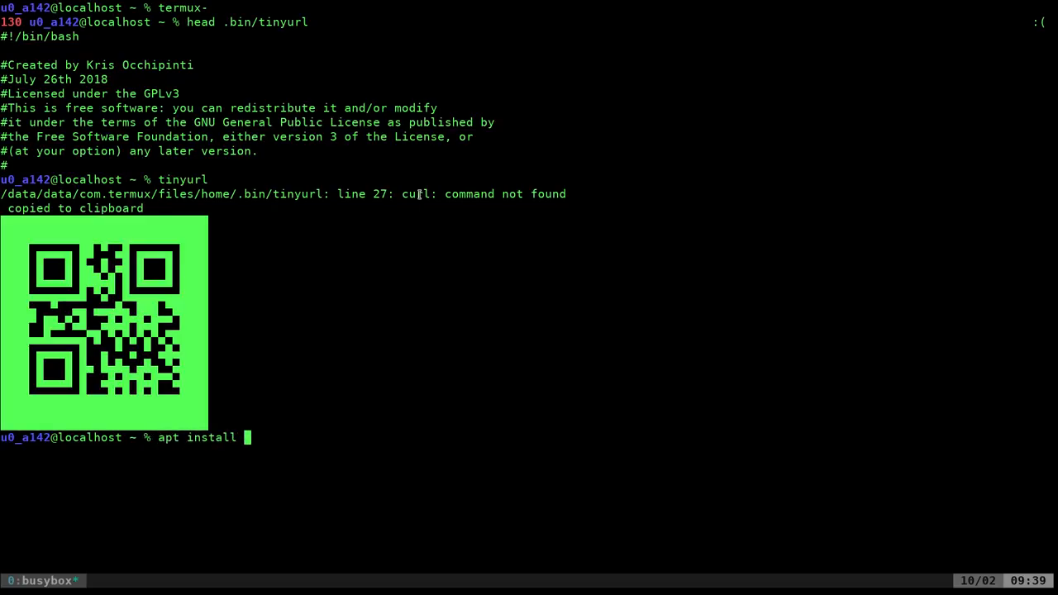
type("curl")
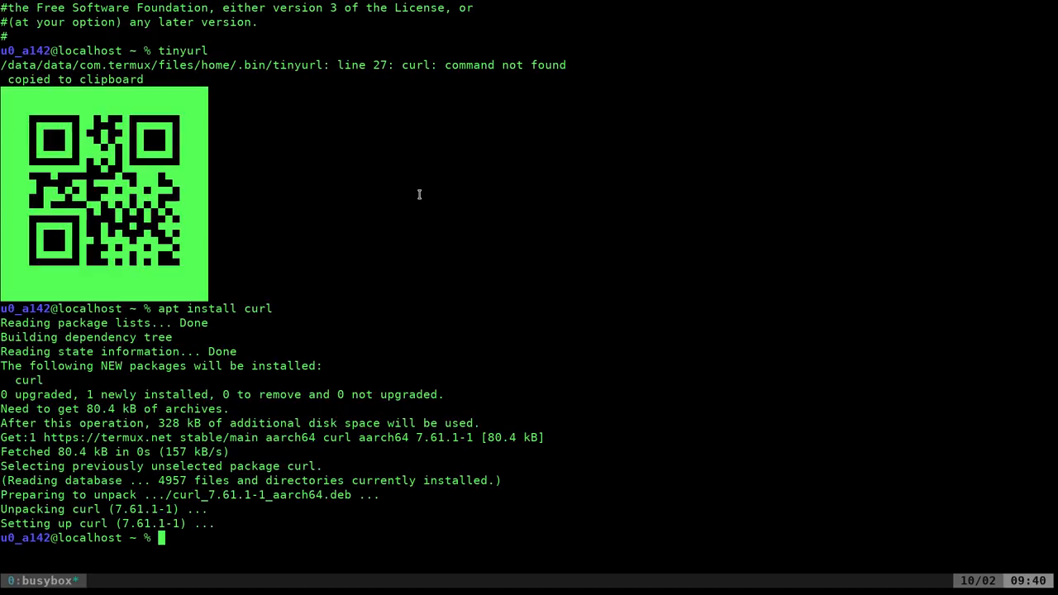
Rerun tinyurl to copy a shortened tinyurl.com link and show its QR code.
type("tinyurl")
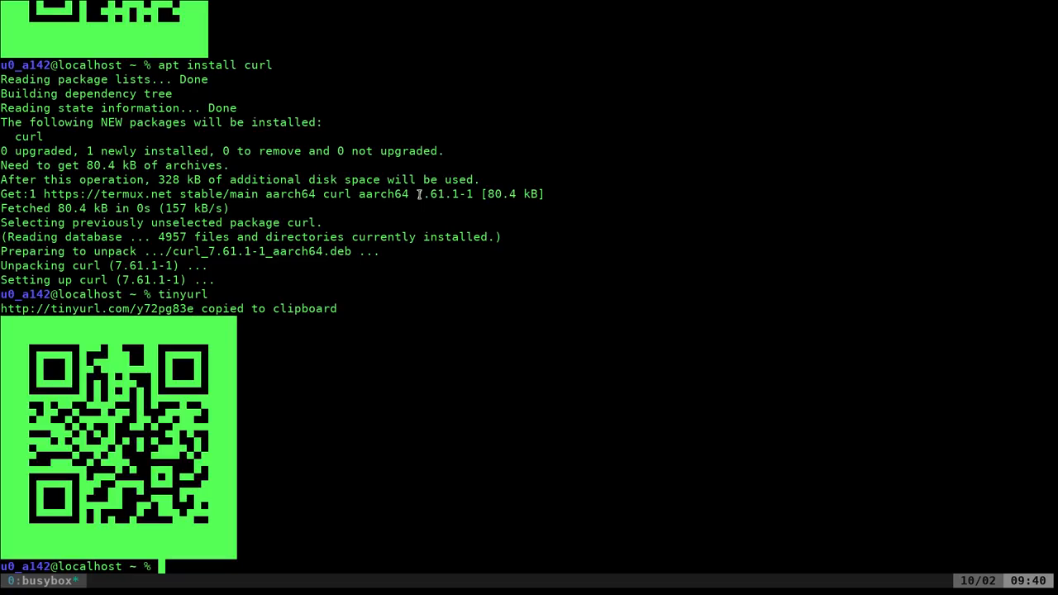
mouse_move(303, 282)
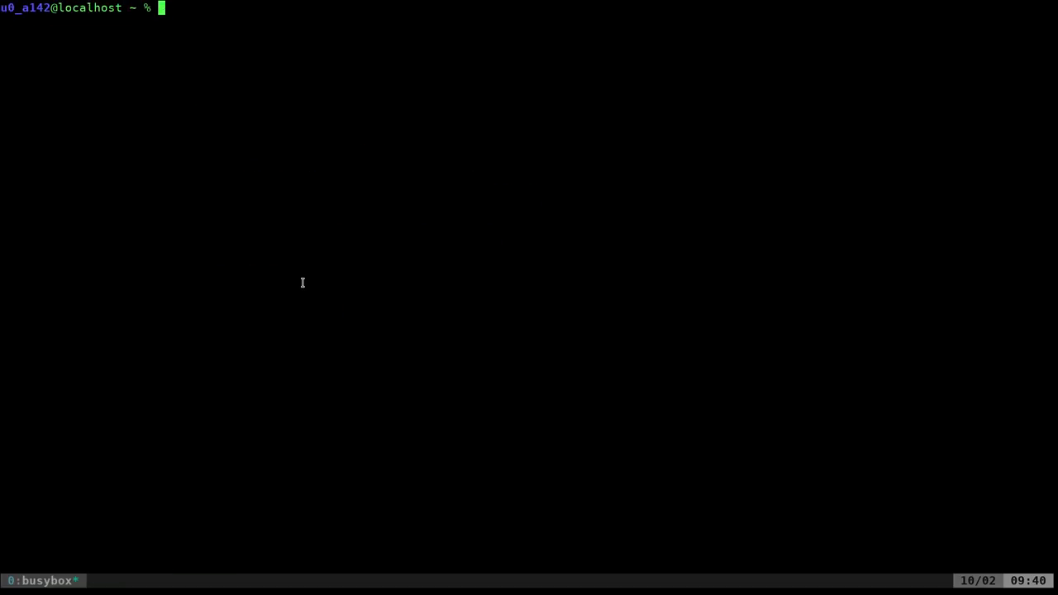
Tab-complete termux- to list every termux-* command and step into the list.
type("termux-")
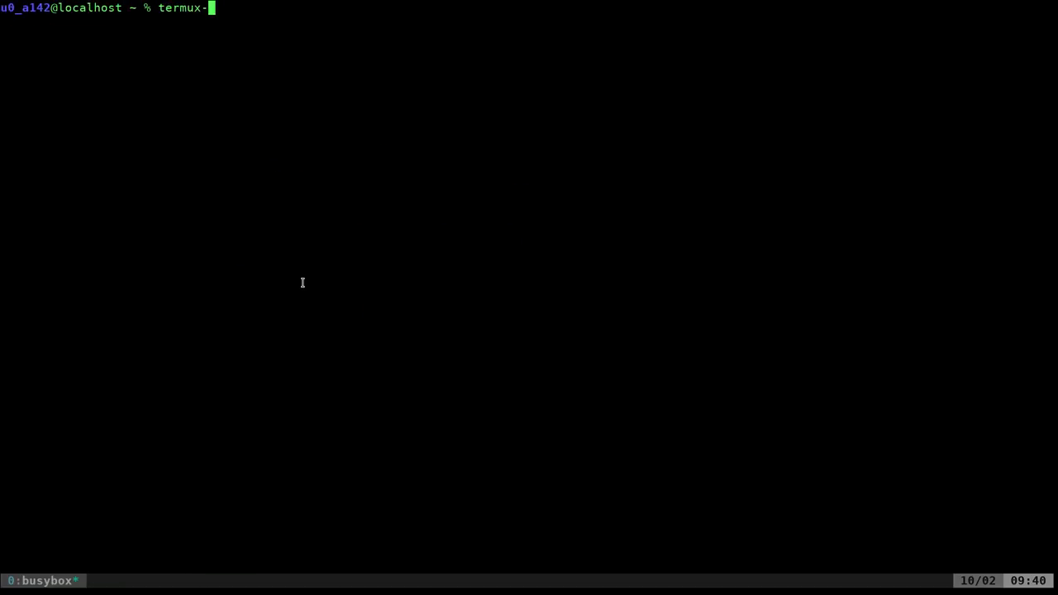
key("Tab")
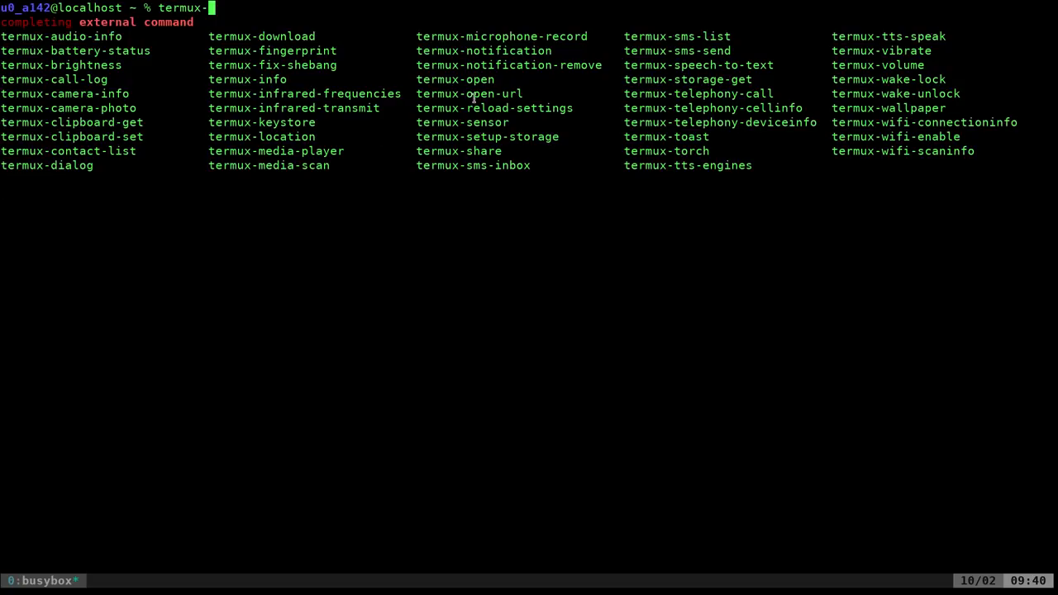
key("Tab")
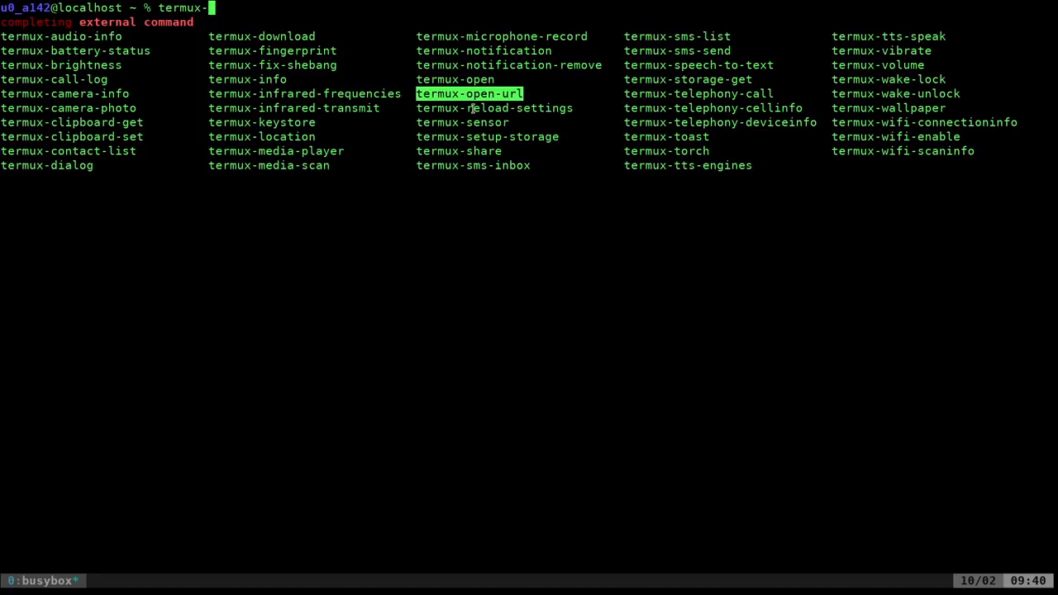
mouse_move(472, 174)
type("ls storage")
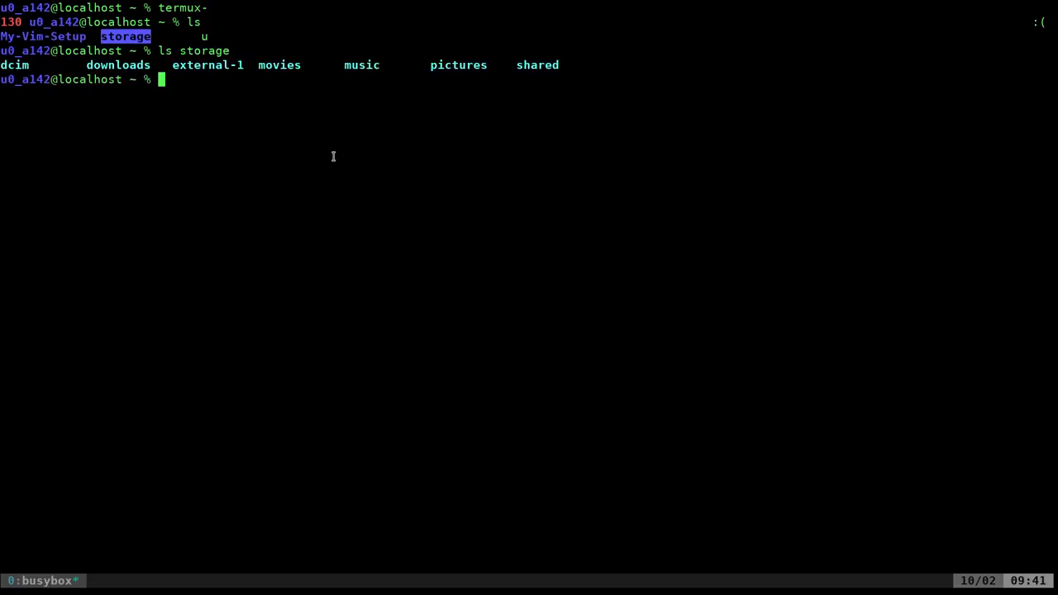
mouse_move(238, 71)
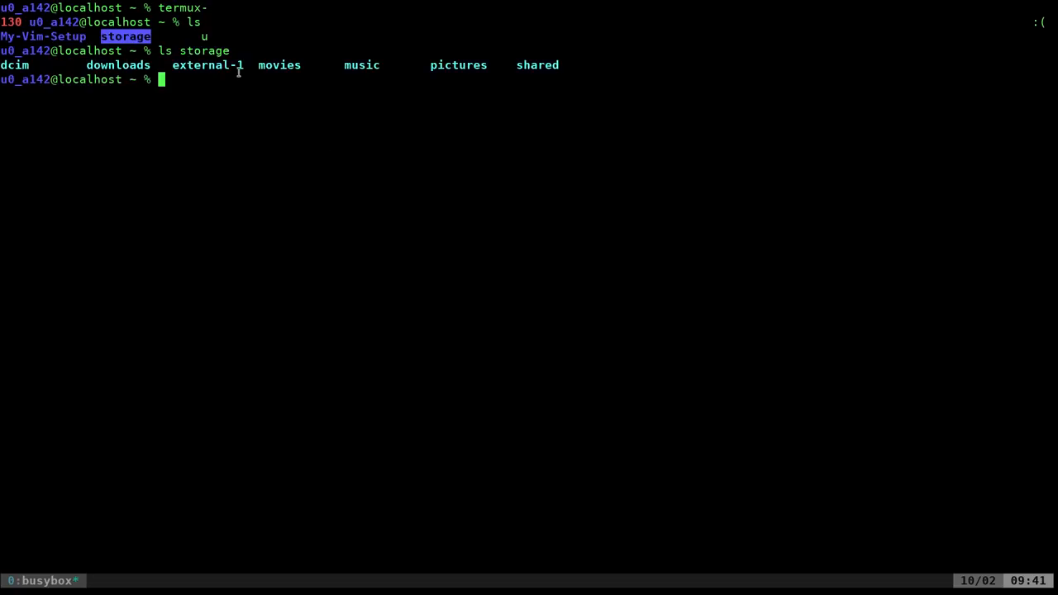
mouse_move(319, 71)
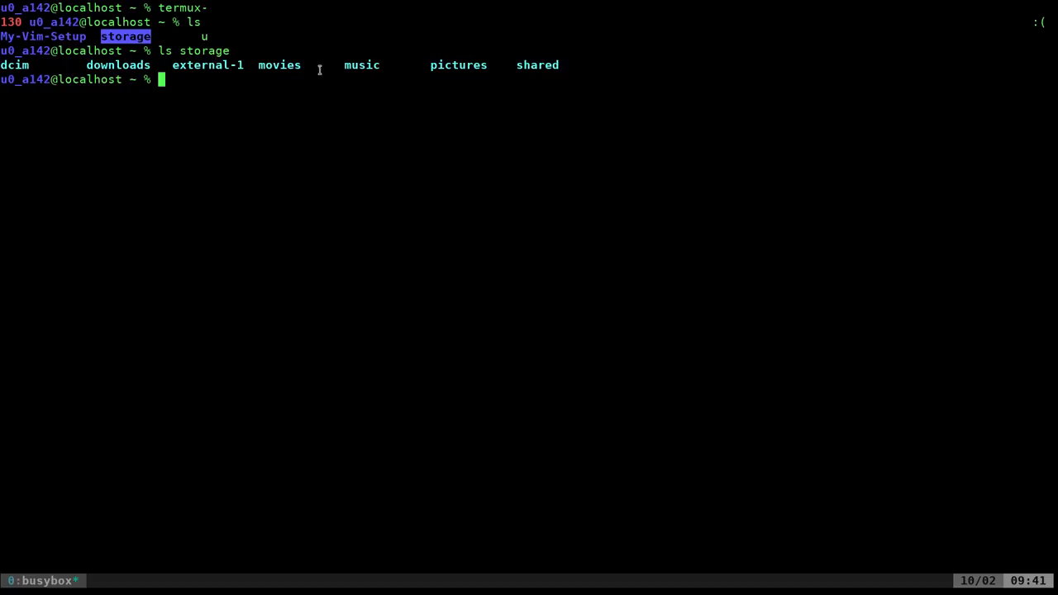
mouse_move(390, 64)
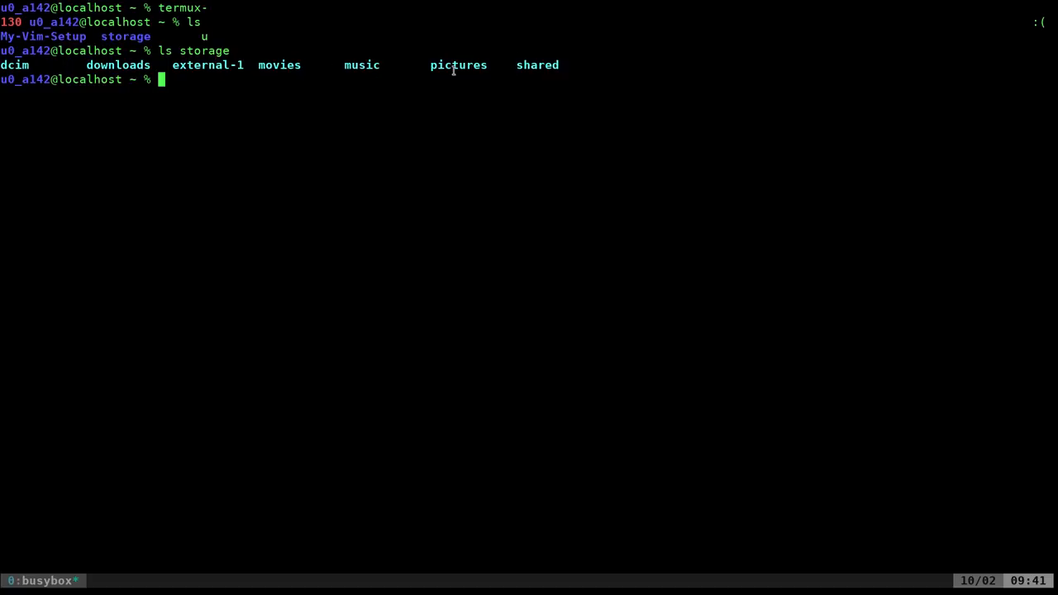
mouse_move(403, 96)
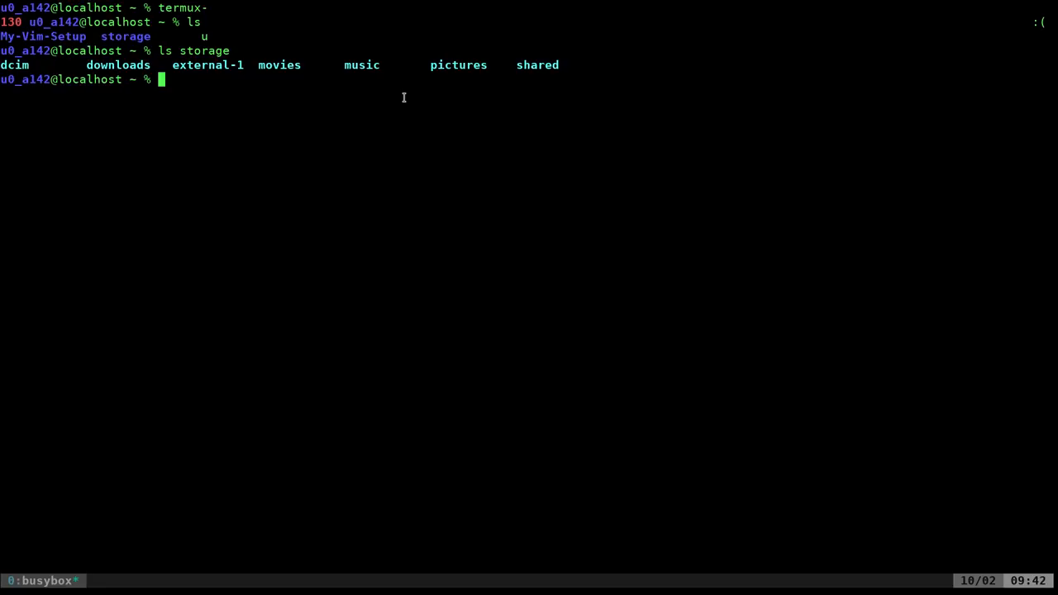
Type termux- at the prompt below the dcim, downloads and music storage listing.
type("term")
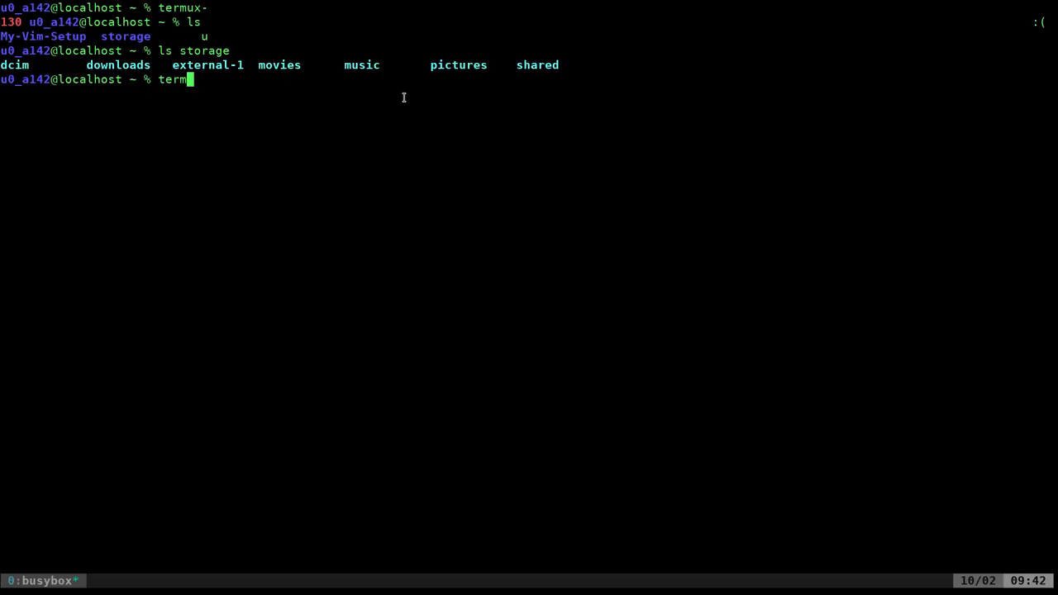
type("ux-")
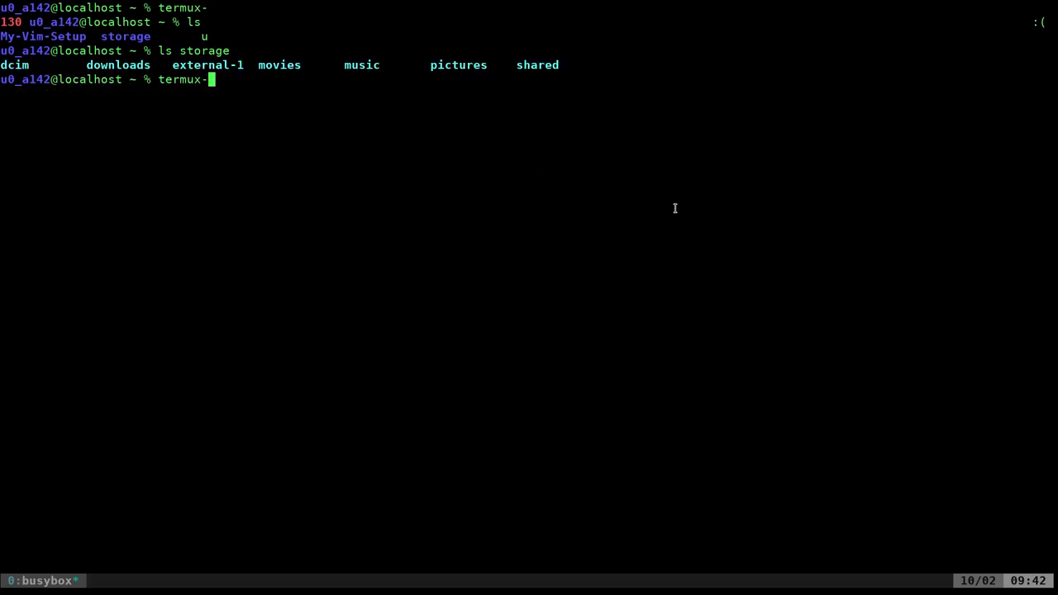
Run termux-toast -h to list its colour, position and short-duration options.
type("tos")
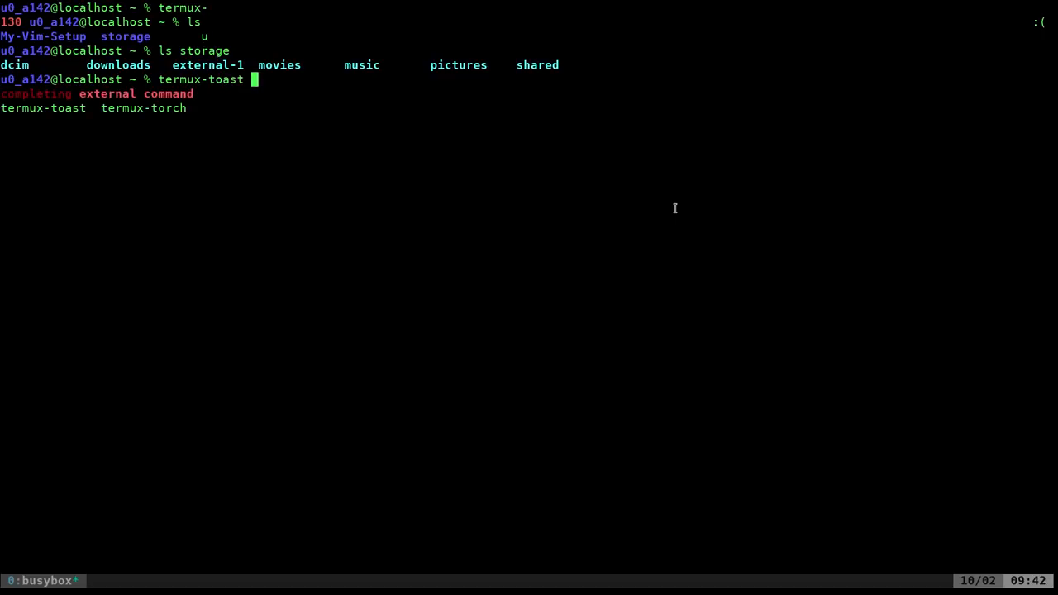
type("-h")
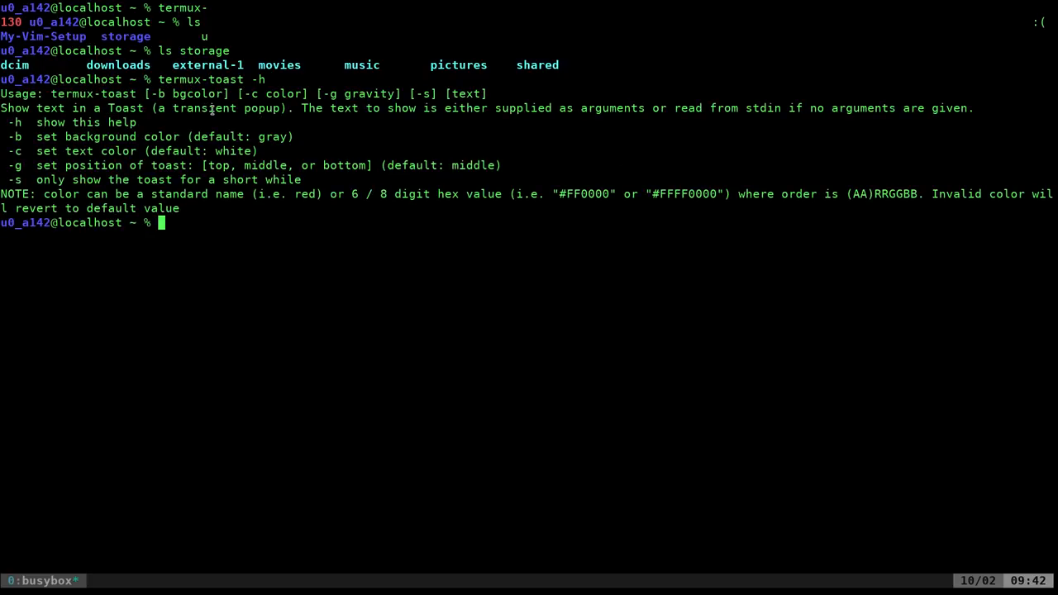
mouse_move(296, 118)
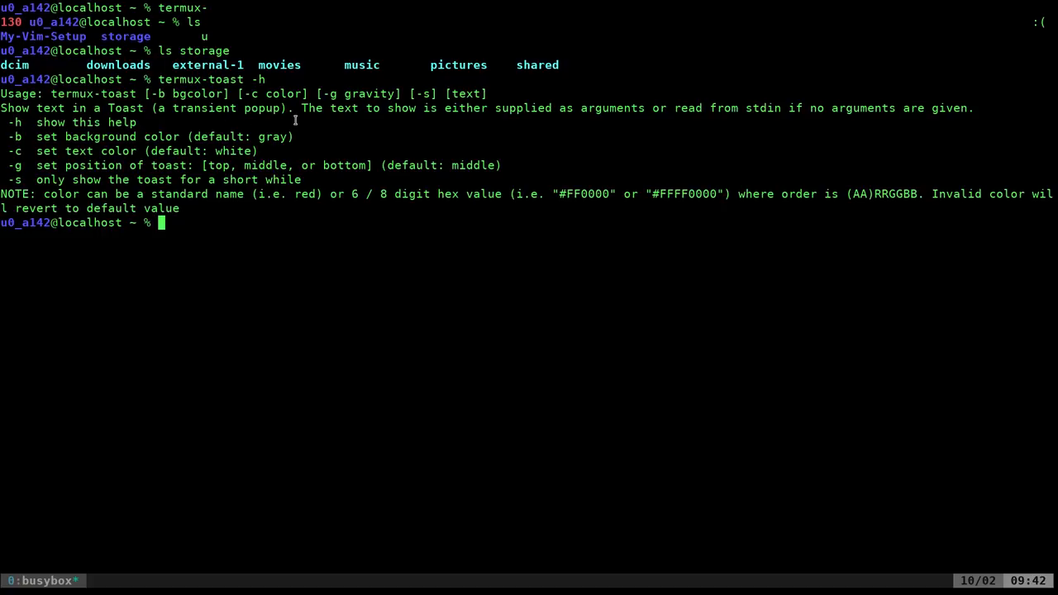
mouse_move(411, 137)
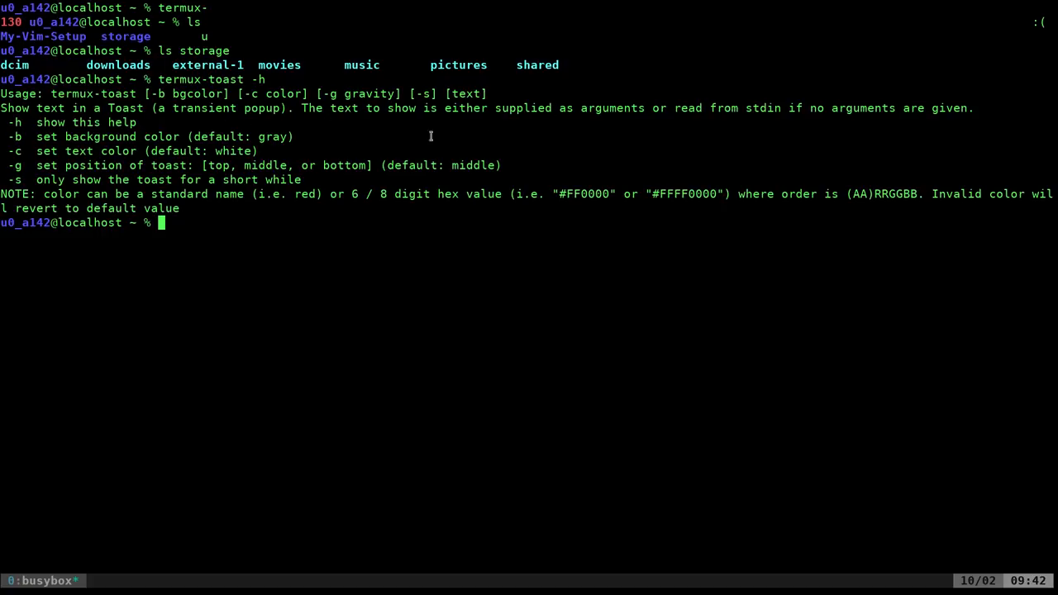
mouse_move(275, 135)
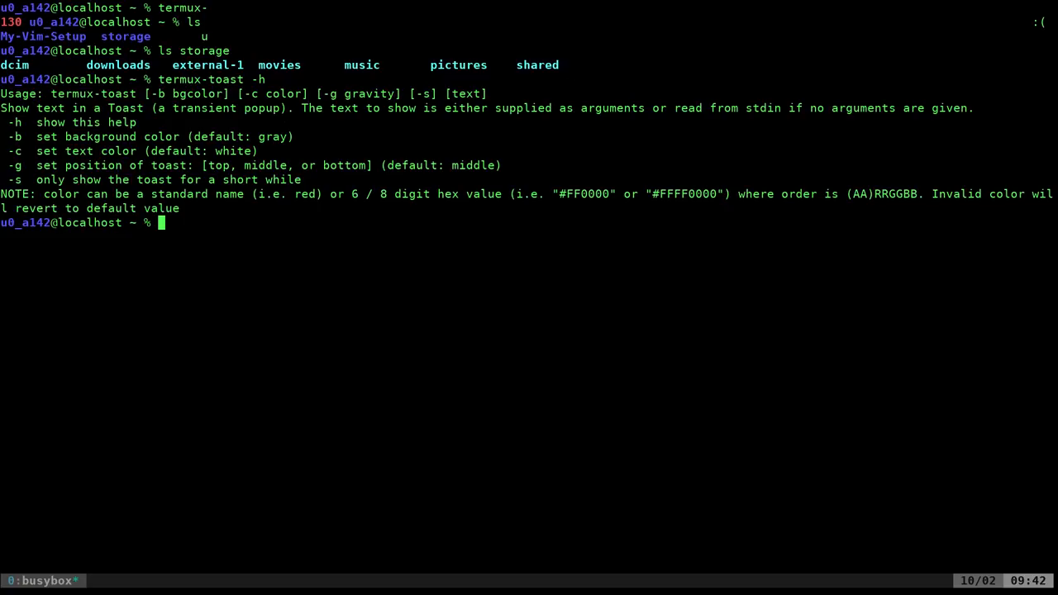
mouse_move(622, 282)
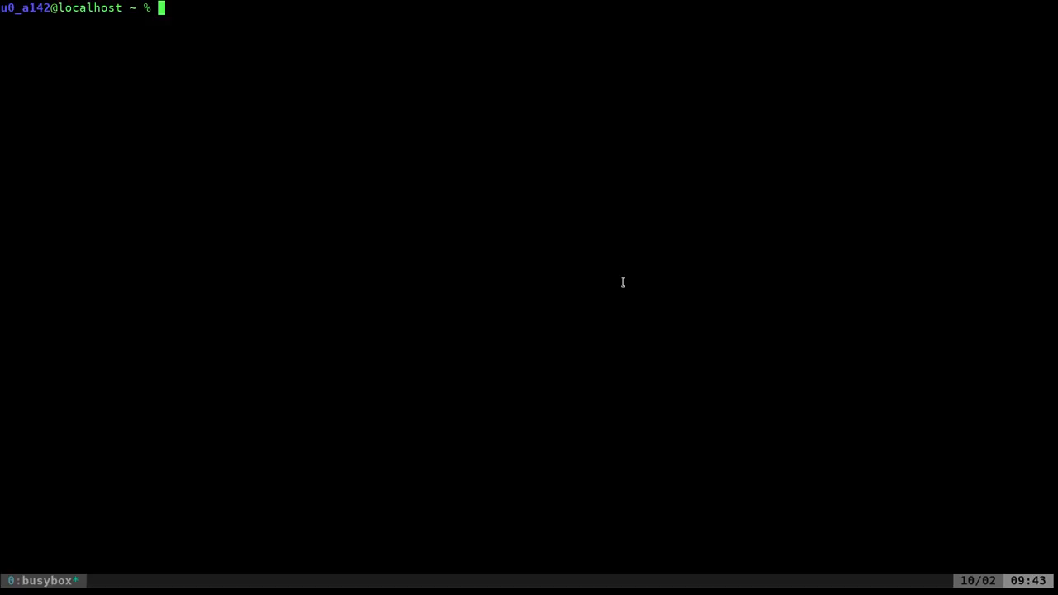
mouse_move(623, 282)
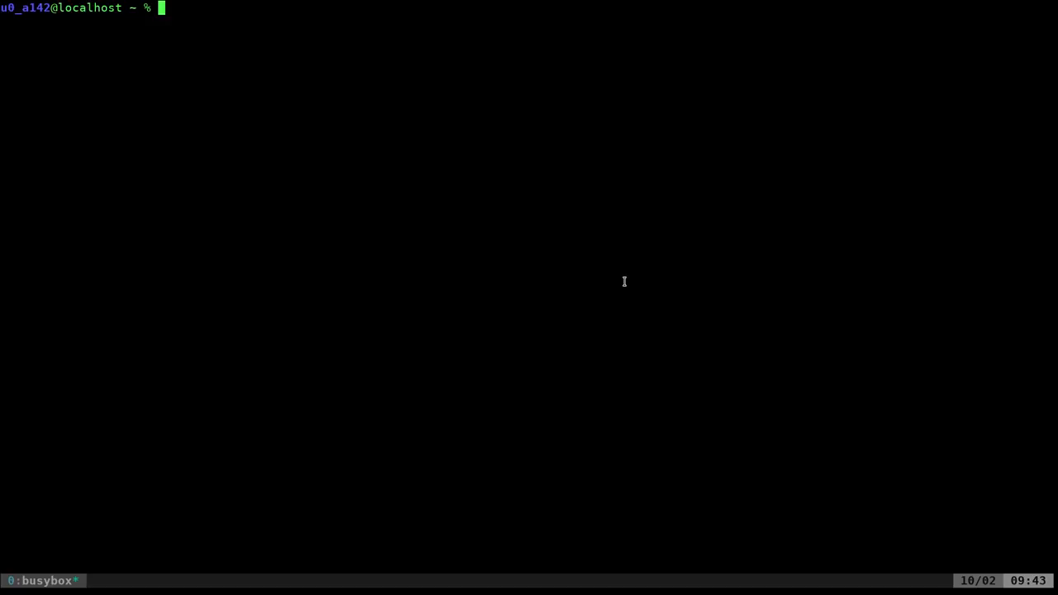
mouse_move(619, 249)
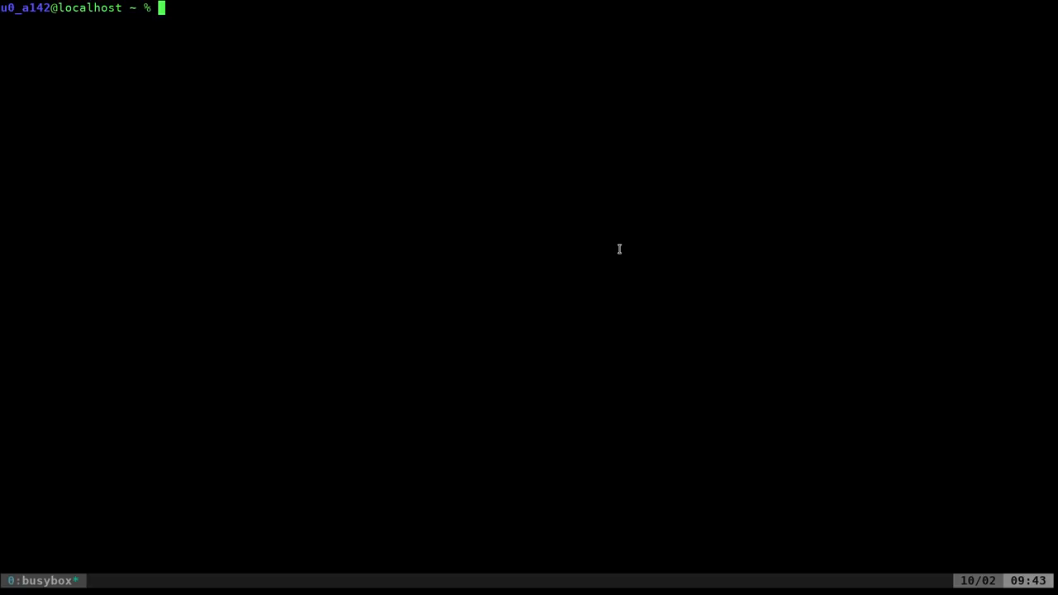
mouse_move(616, 247)
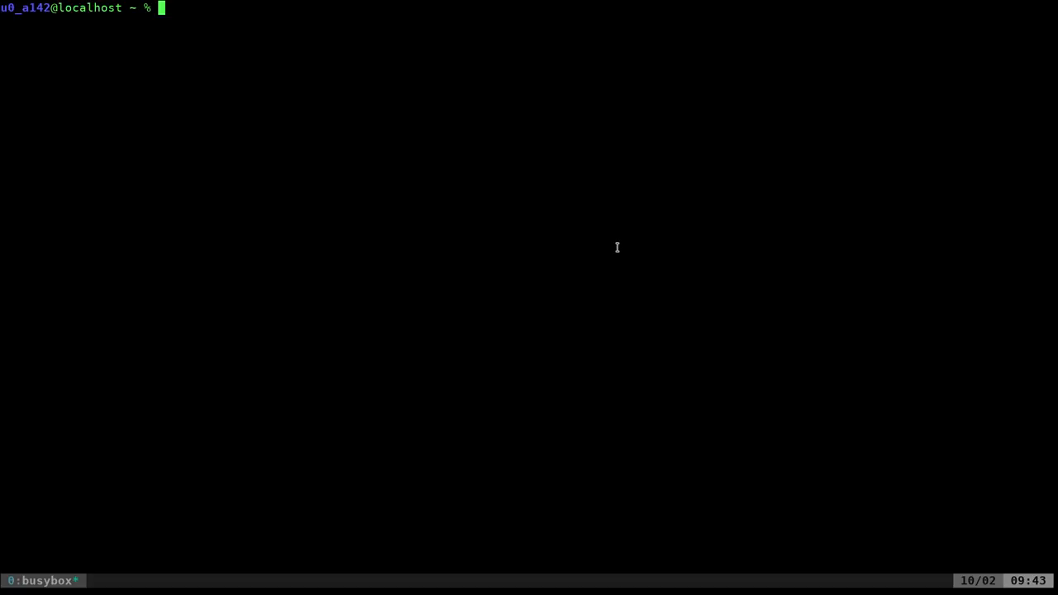